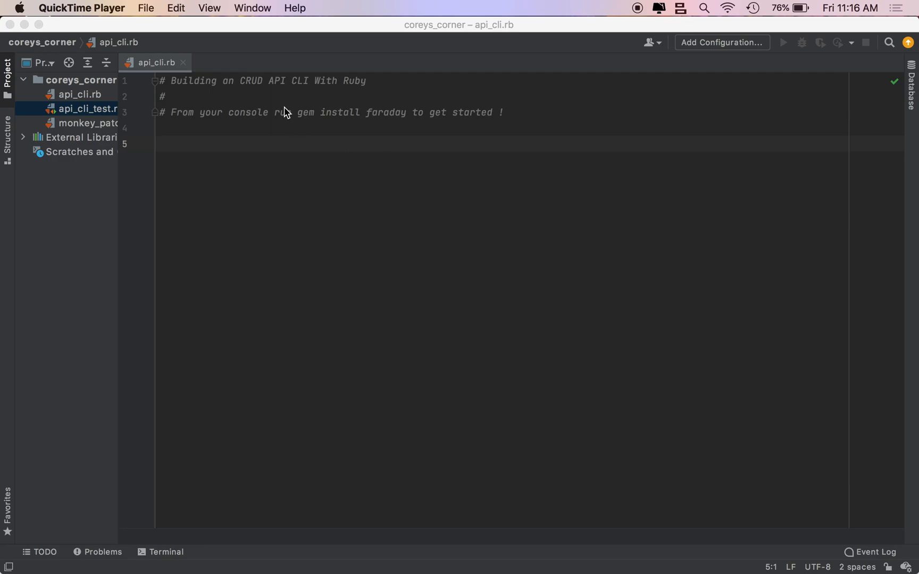
pyautogui.moveTo(350, 89)
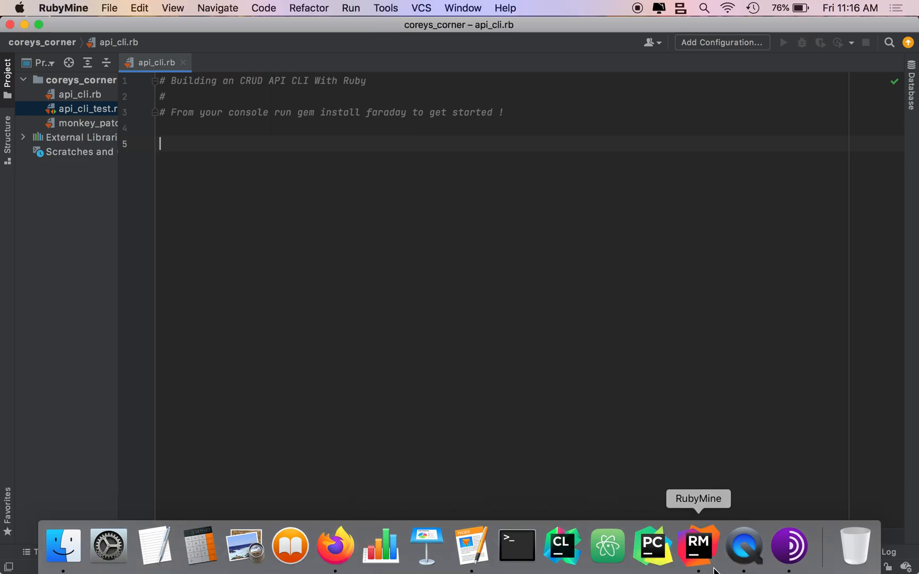
# - Bring up the coreys_corner project window from the taskbar window list
pyautogui.rightClick(696, 545)
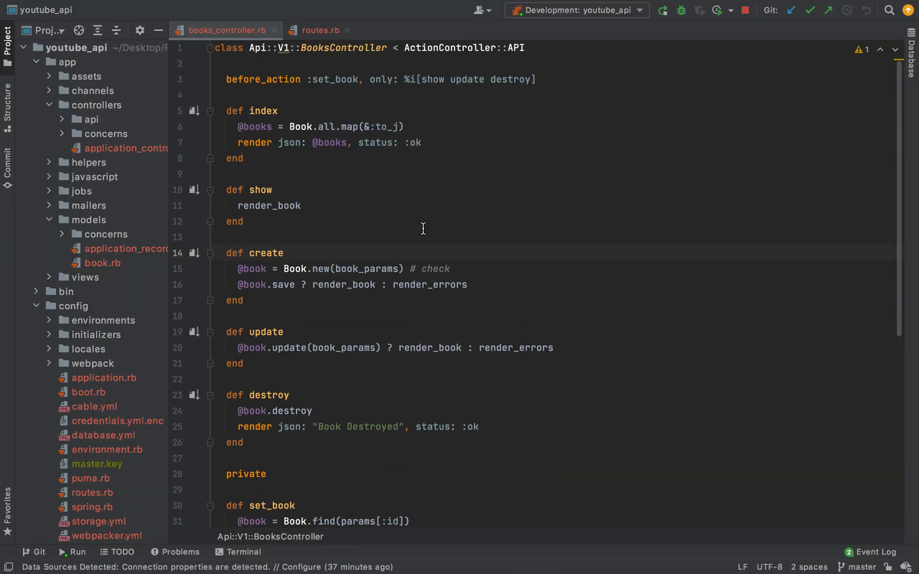
pyautogui.scroll(-3)
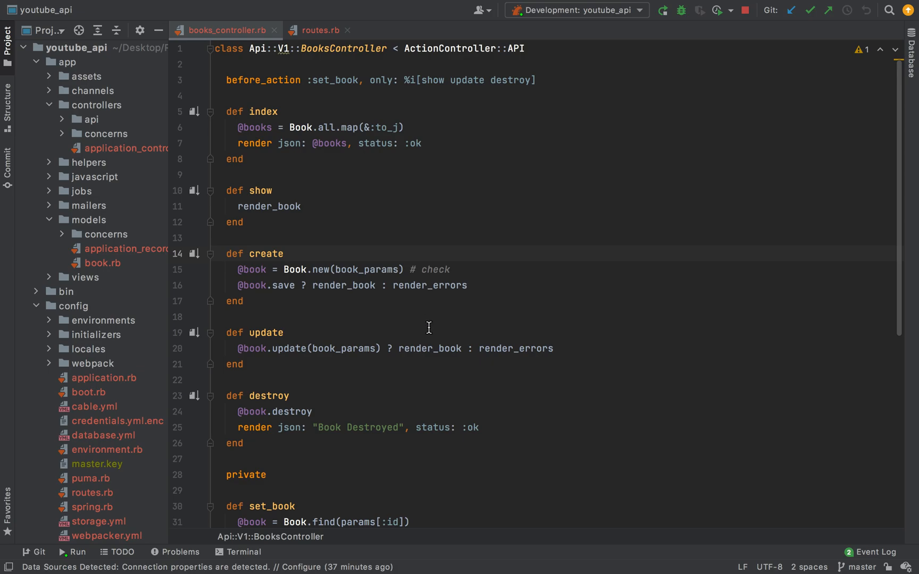
pyautogui.moveTo(696, 545)
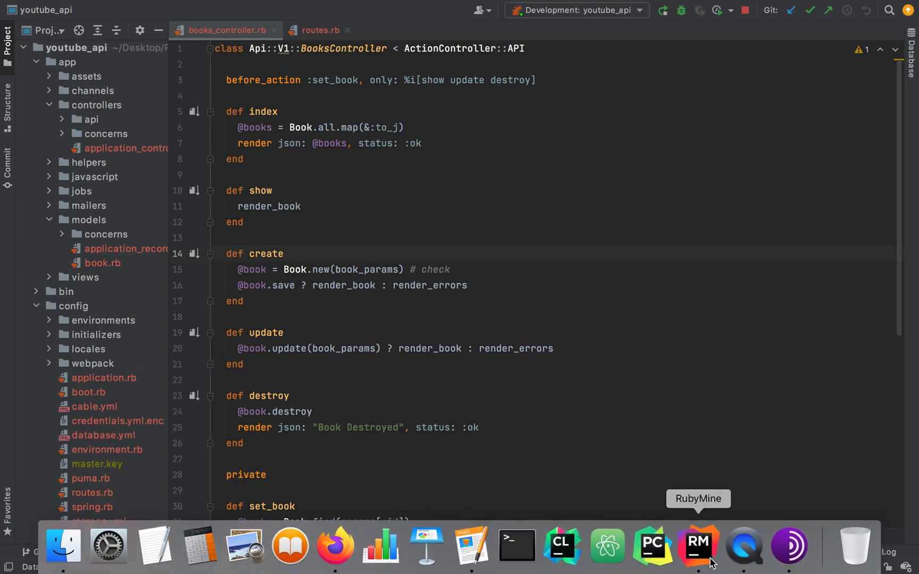
pyautogui.rightClick(697, 545)
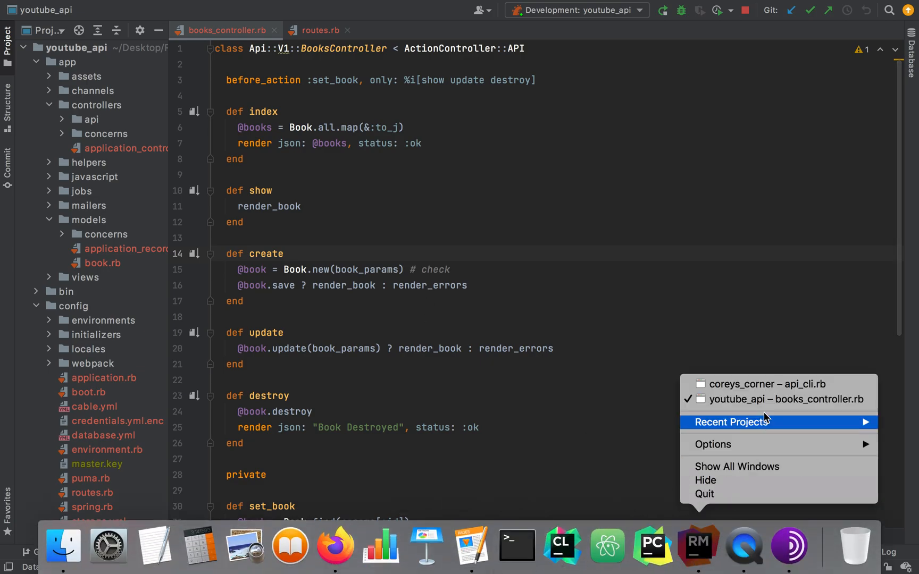
pyautogui.click(766, 384)
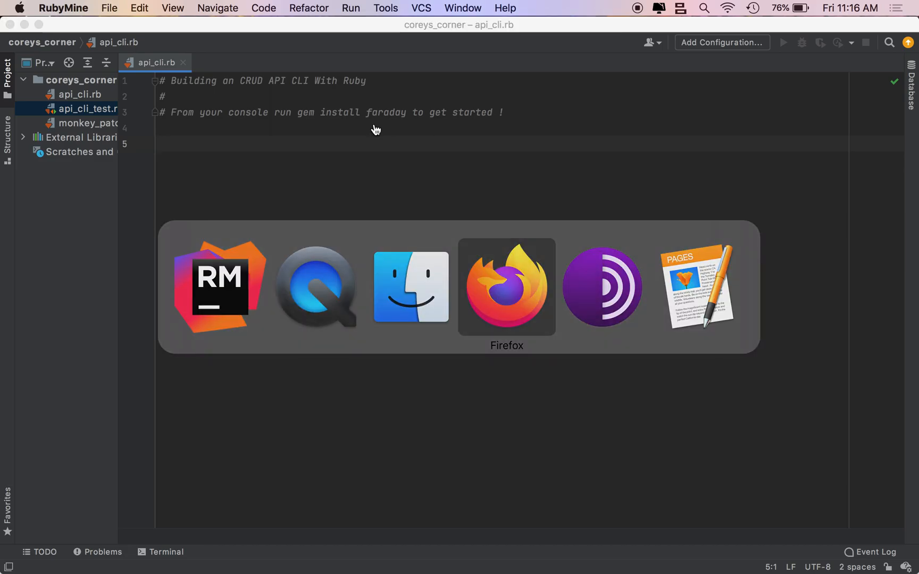
# - Scroll the Faraday homepage to its Installation section and back, then return to RubyMine
pyautogui.click(506, 287)
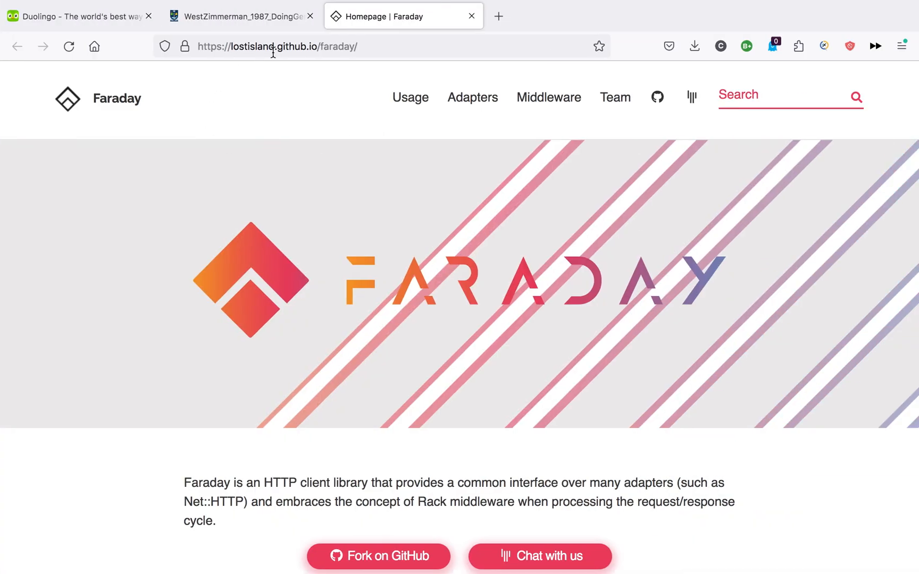
pyautogui.moveTo(385, 51)
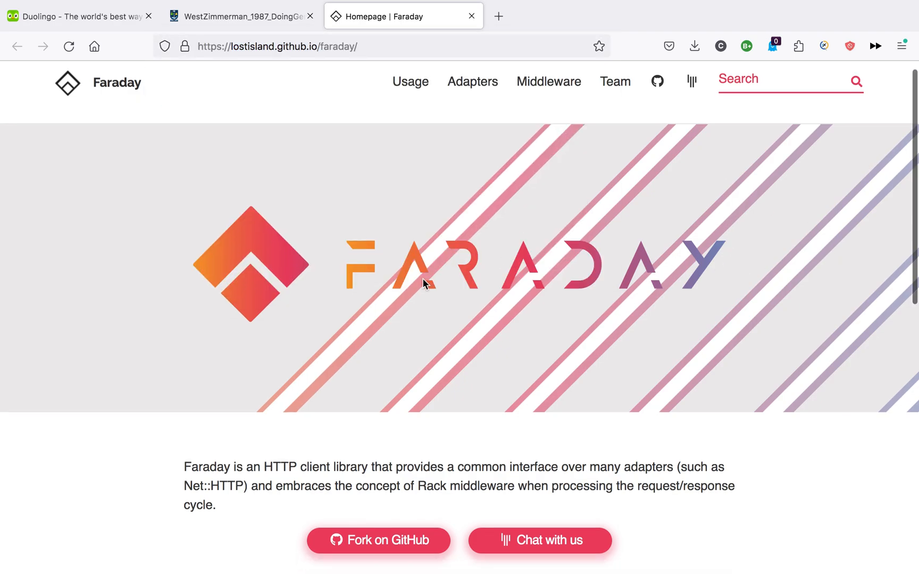
pyautogui.scroll(-3)
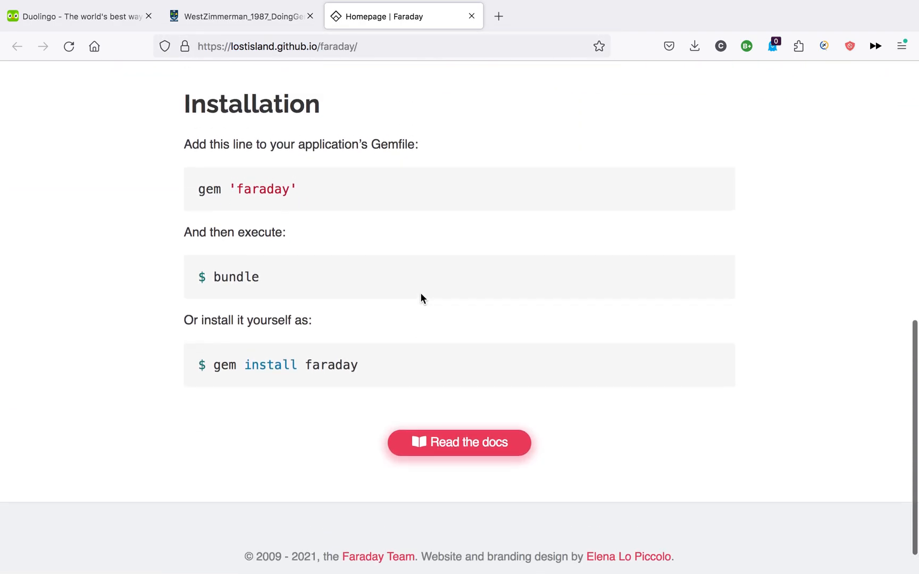
pyautogui.scroll(3)
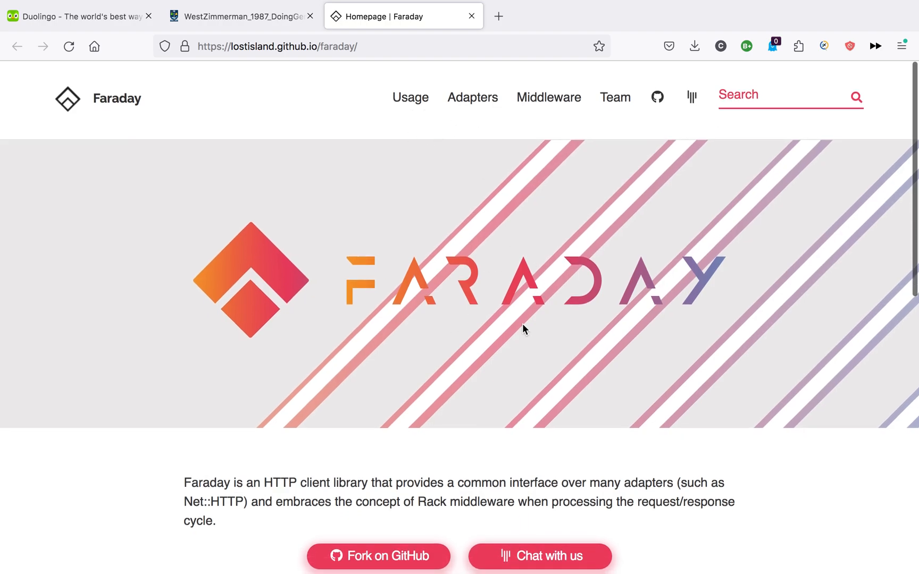
pyautogui.moveTo(492, 340)
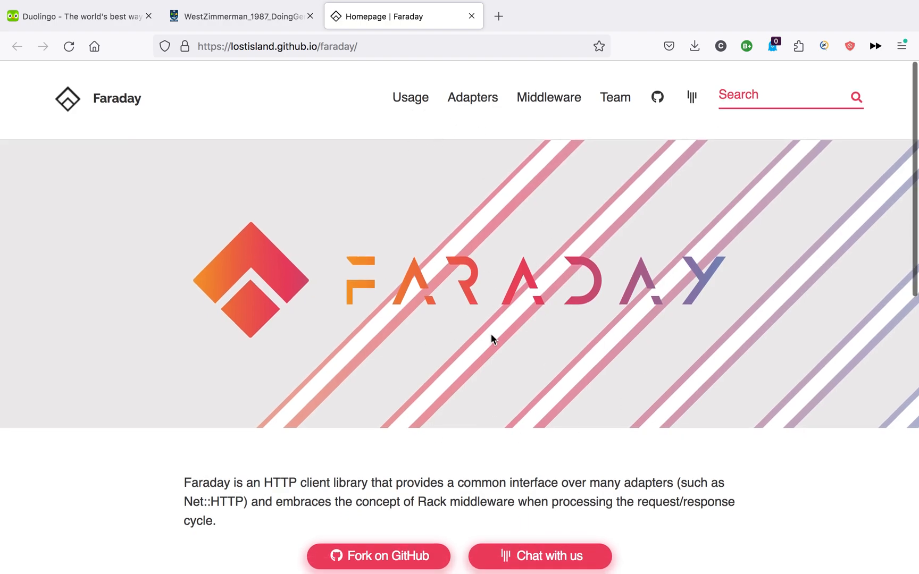
pyautogui.moveTo(395, 92)
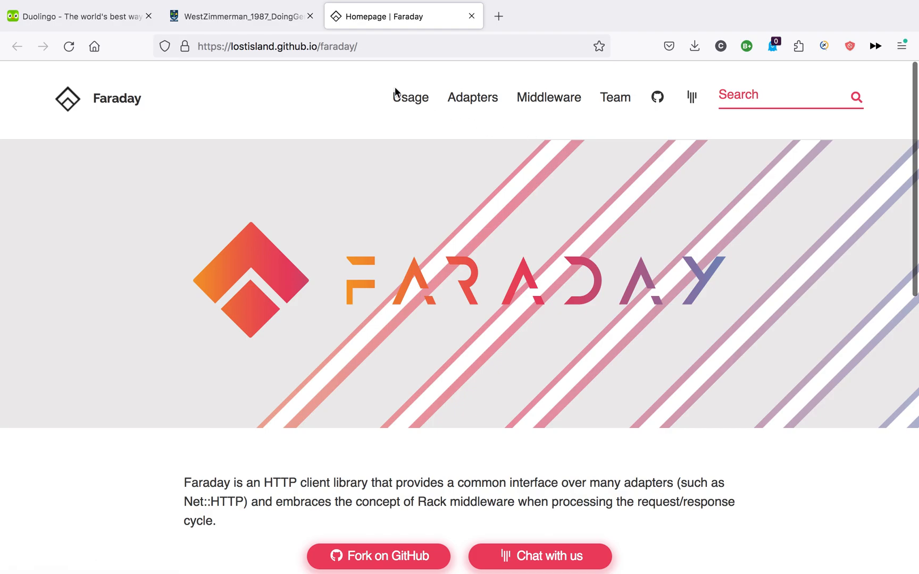
pyautogui.click(410, 98)
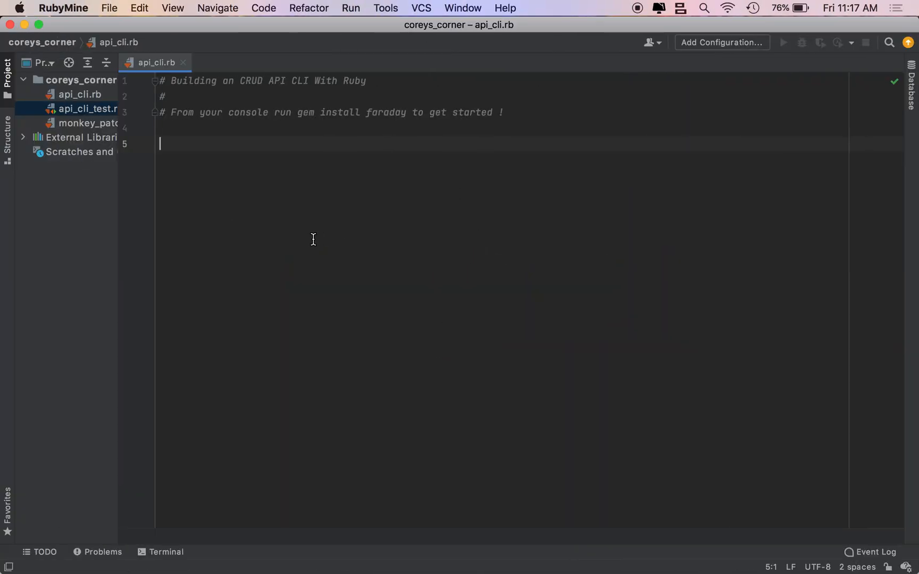
# - On line 5, define class APIClient with an initialize(model) method
pyautogui.write('cla')
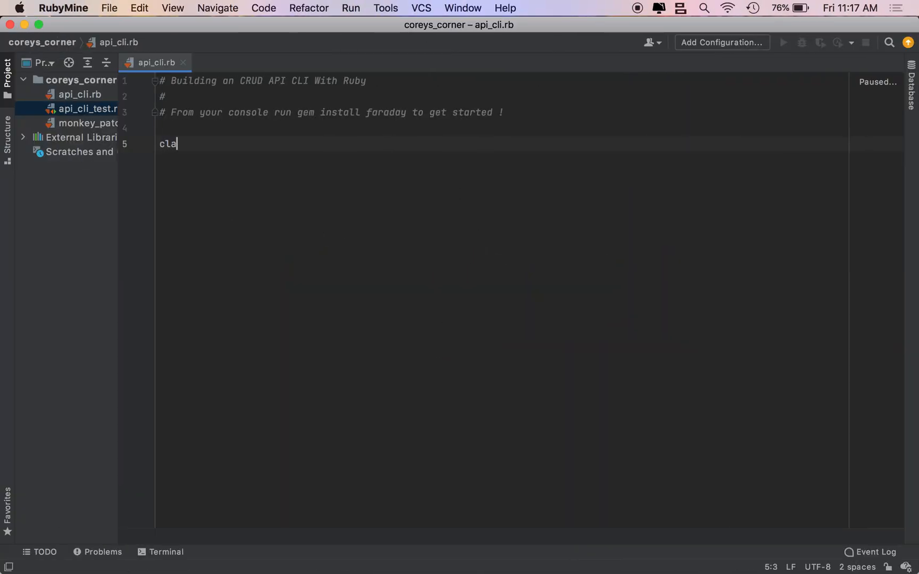
pyautogui.write('ss')
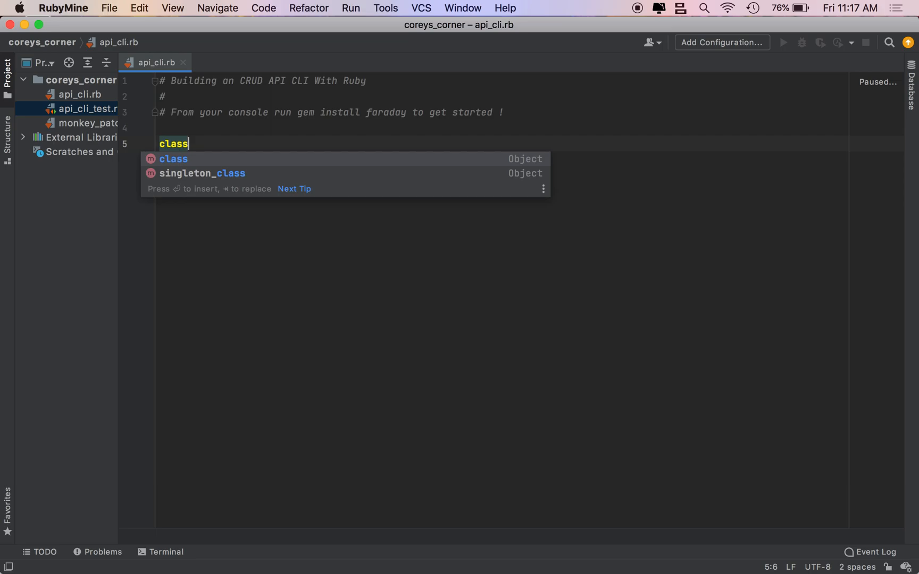
pyautogui.write('AP')
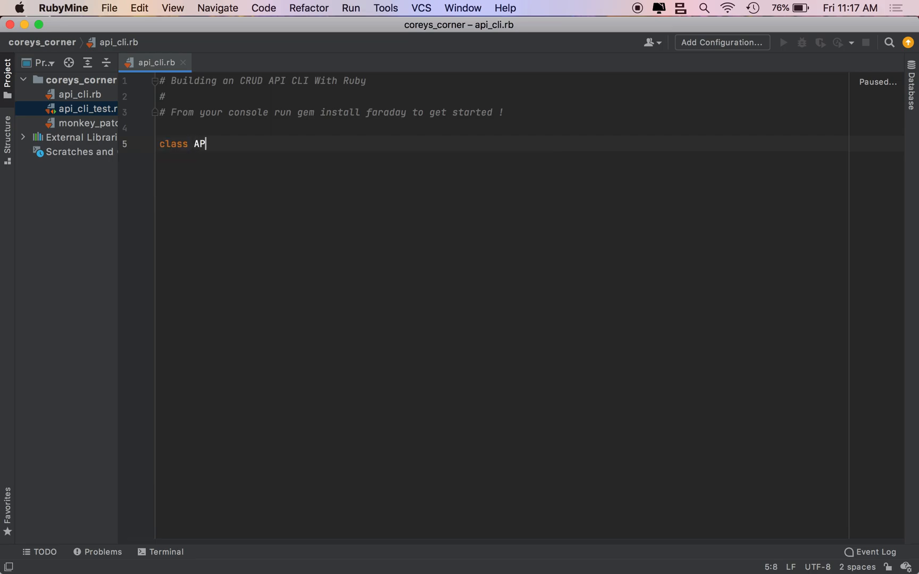
pyautogui.write('ICllient')
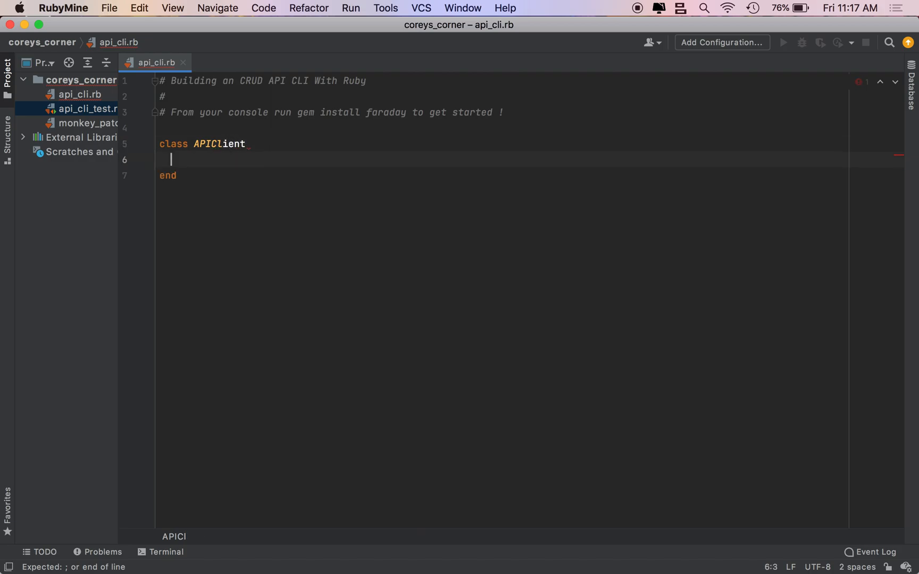
pyautogui.write('def ini')
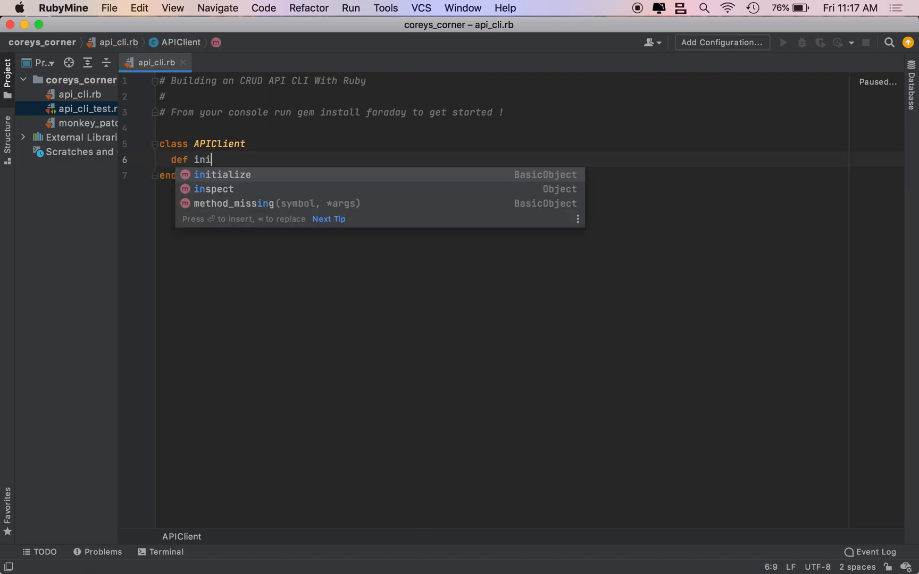
pyautogui.press('Return')
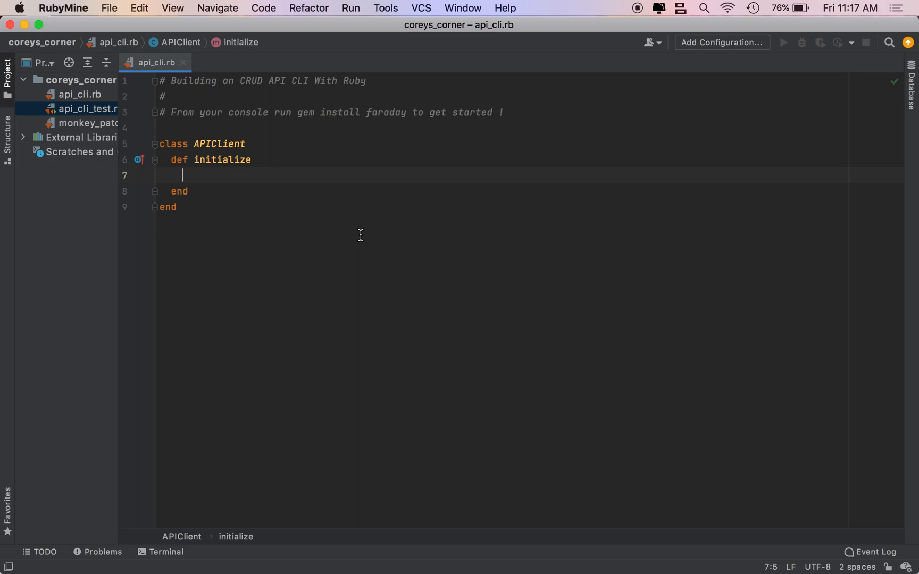
pyautogui.write('(model)')
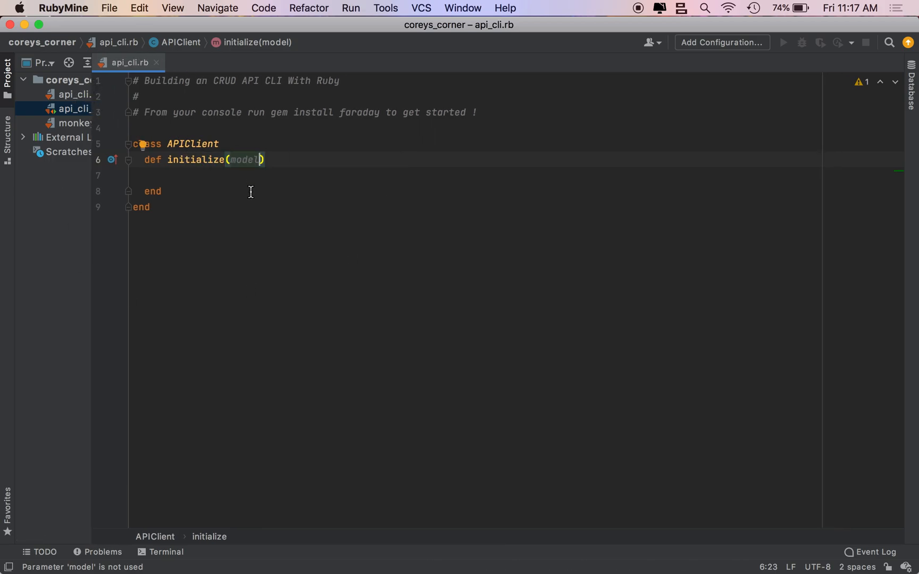
pyautogui.click(241, 160)
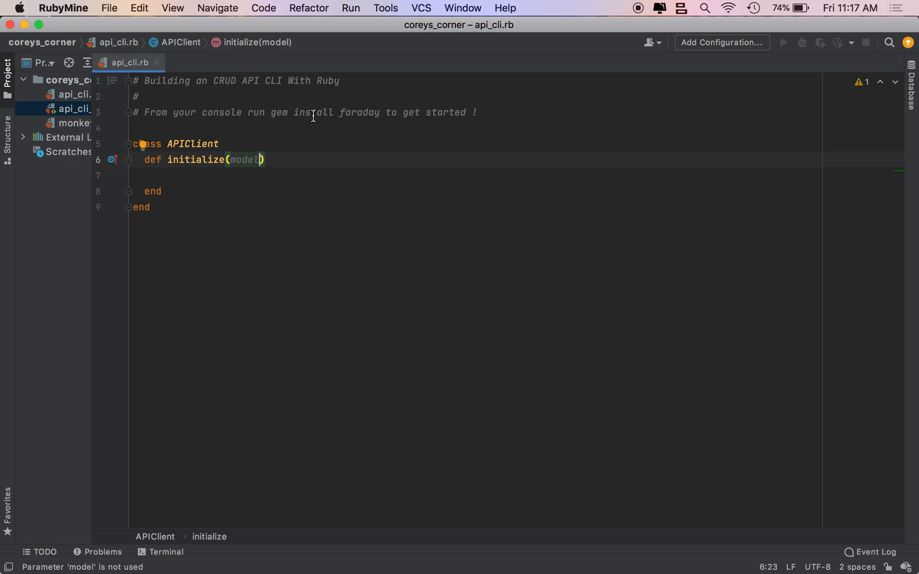
pyautogui.click(225, 176)
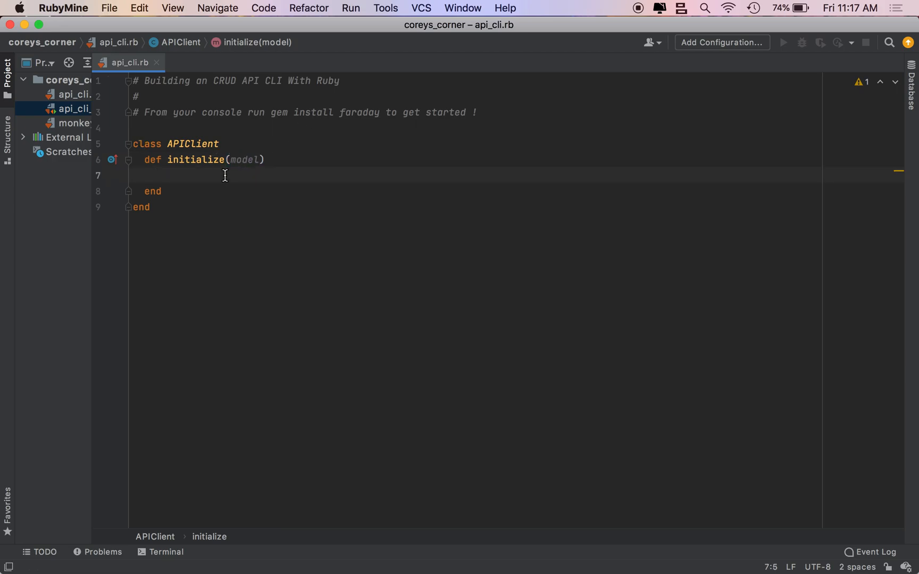
pyautogui.write('@uri')
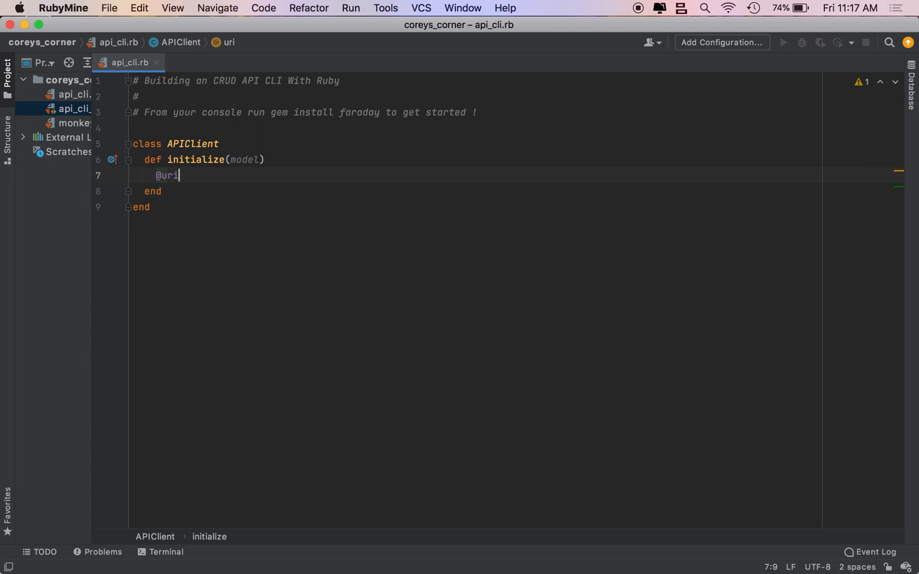
pyautogui.write('= ""')
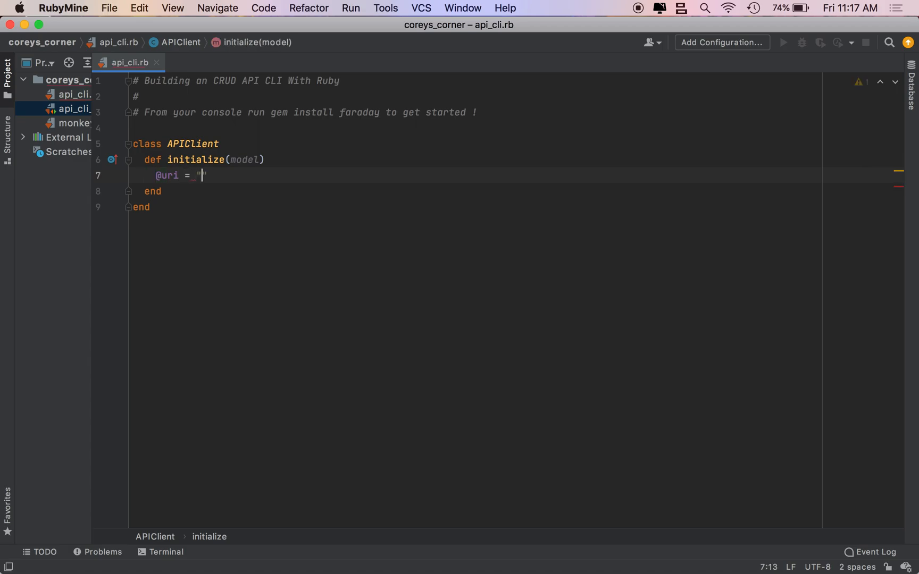
pyautogui.write('https://lo')
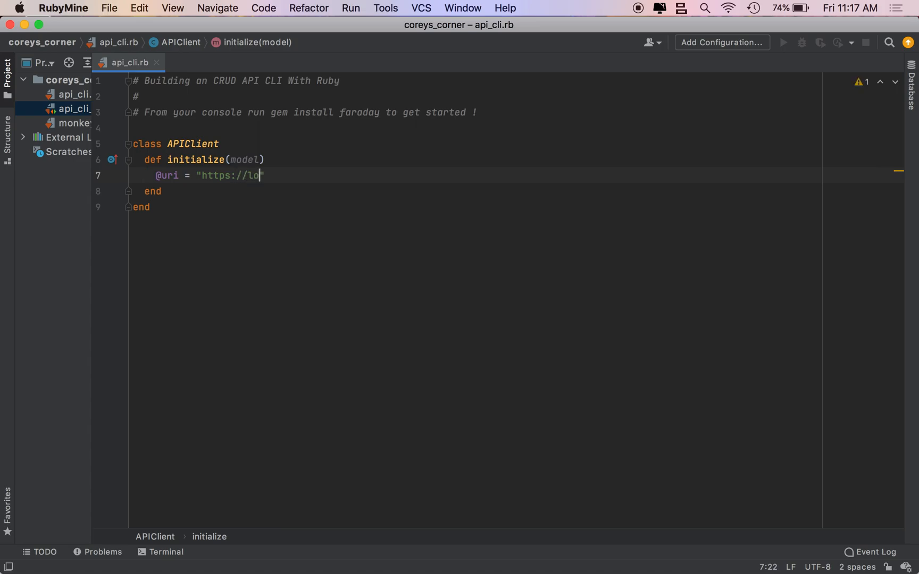
pyautogui.write('calhost:3')
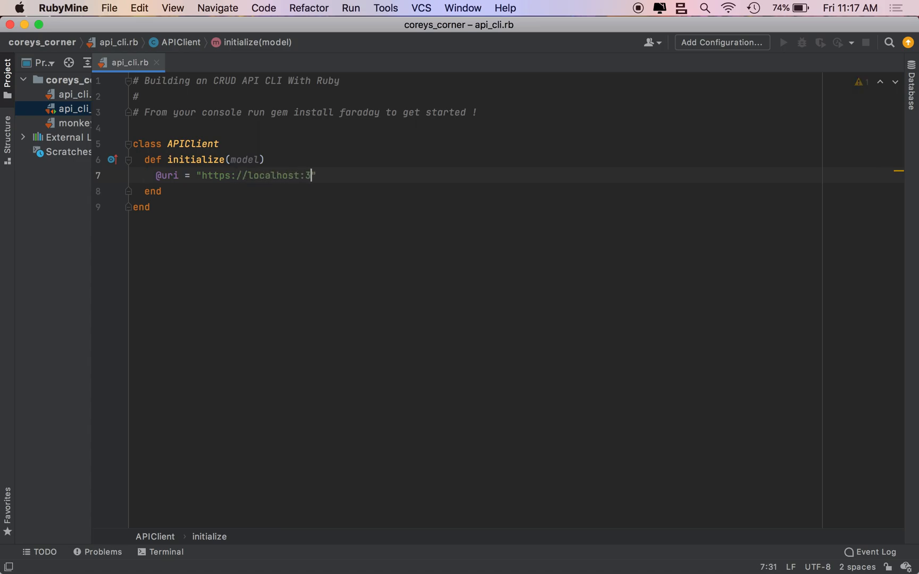
pyautogui.write('000')
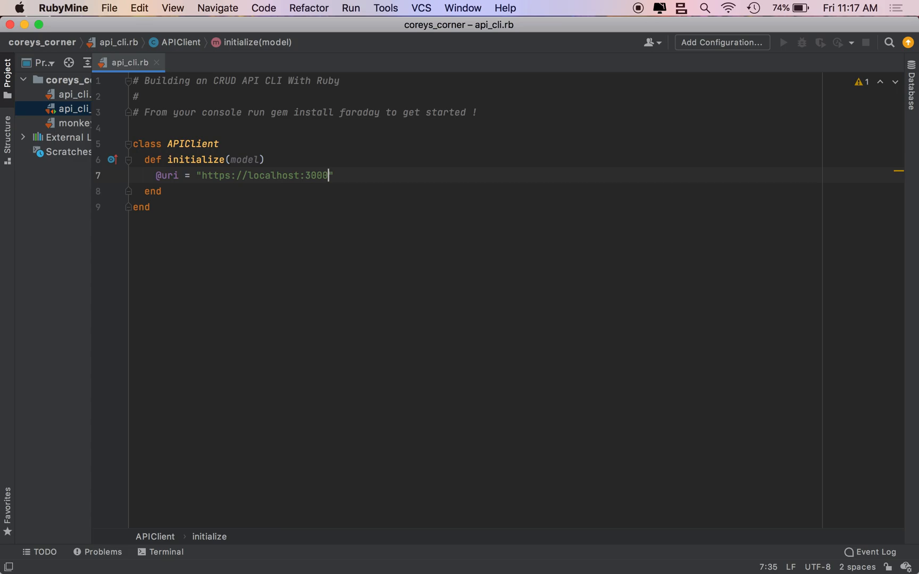
pyautogui.write('/')
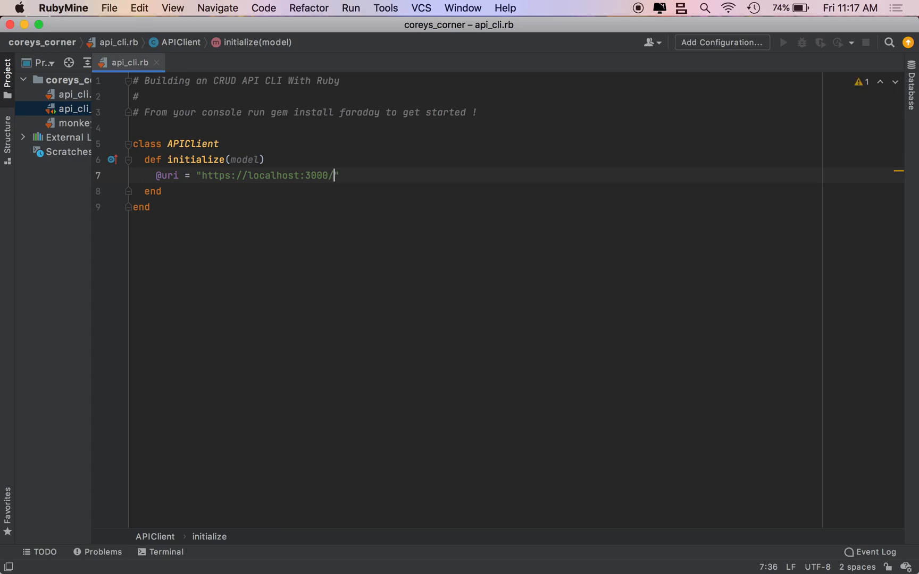
pyautogui.write('api/v')
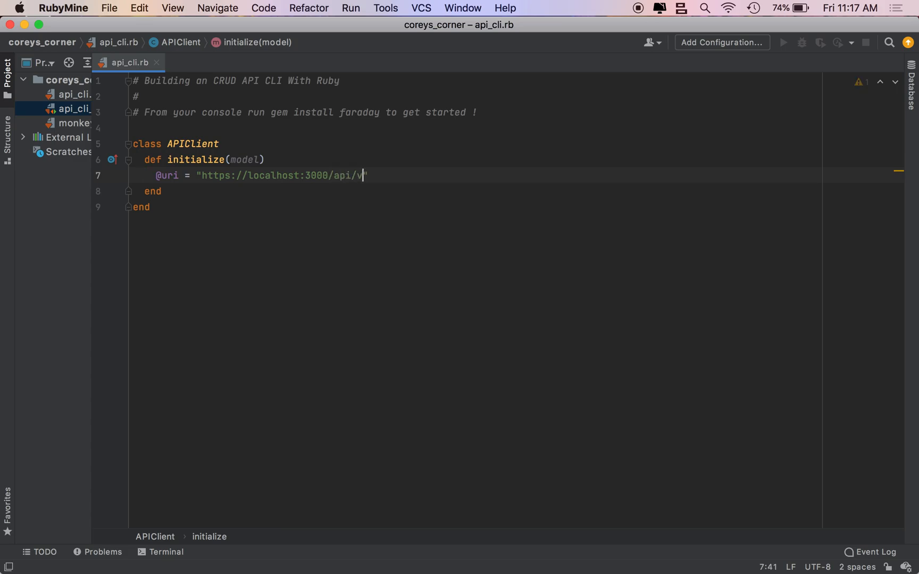
pyautogui.write('1/')
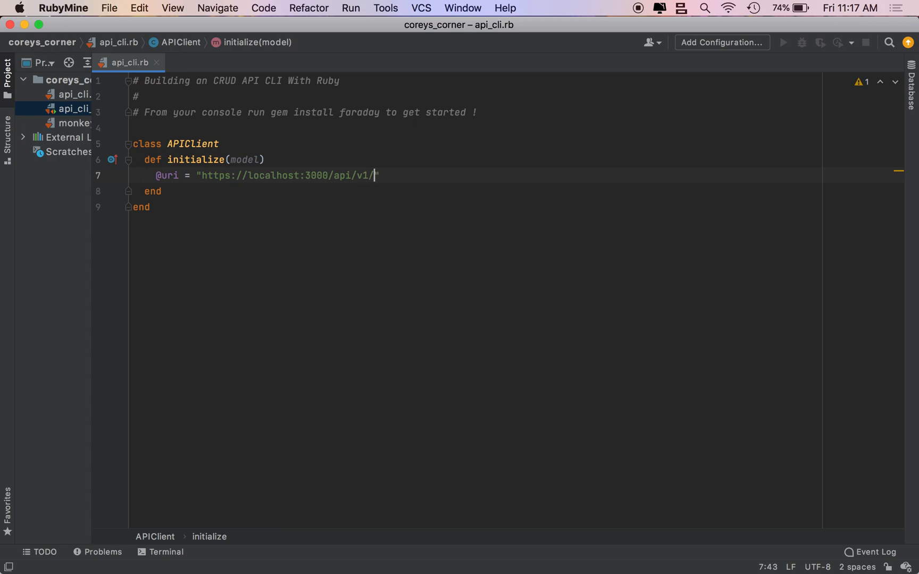
pyautogui.write('#{}')
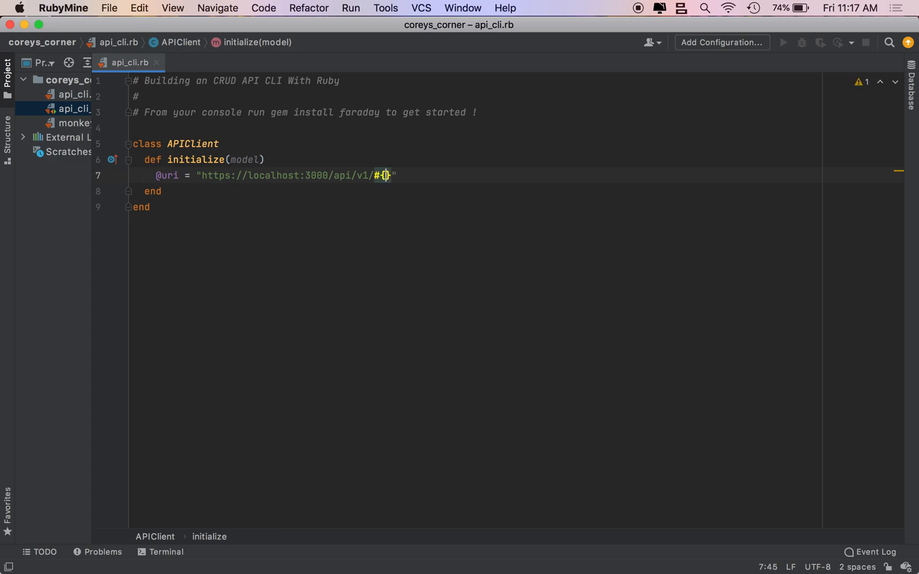
pyautogui.write('model')
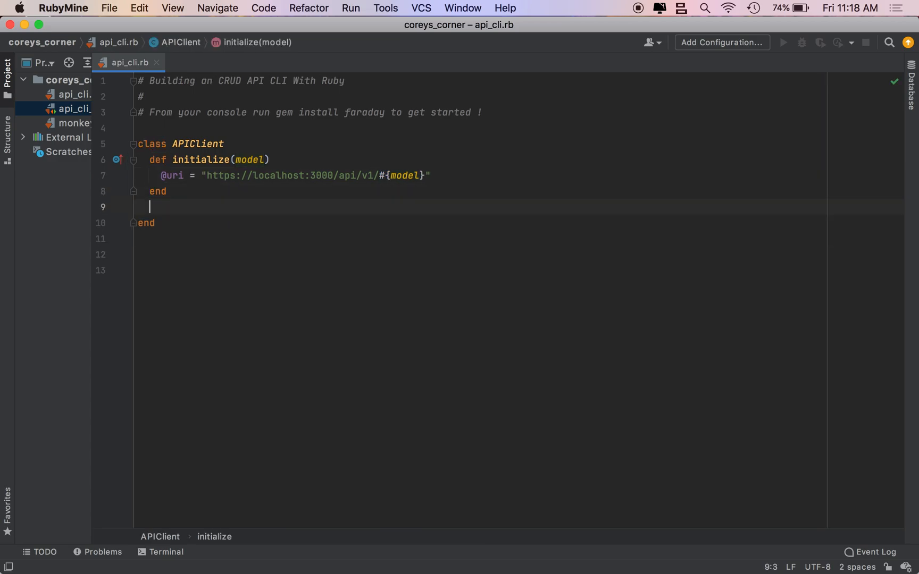
pyautogui.write('def')
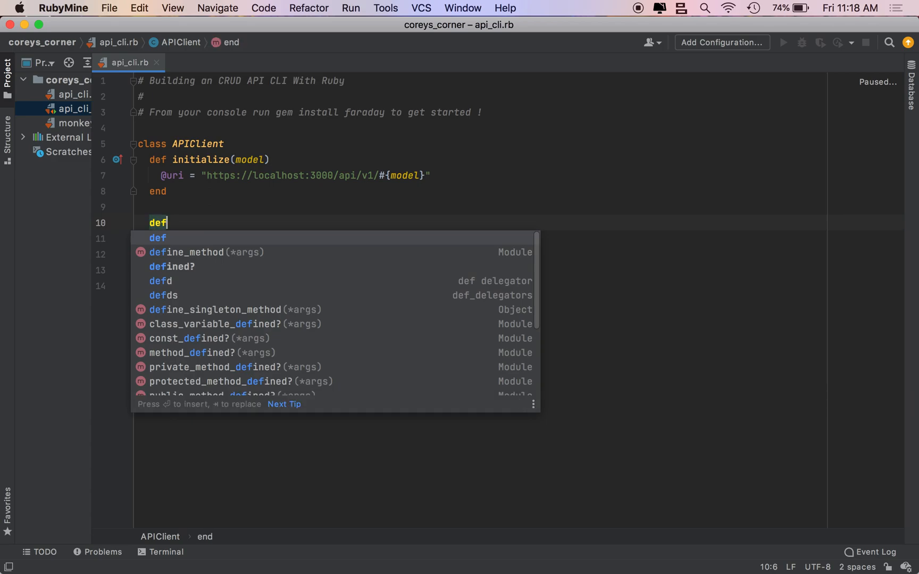
pyautogui.write('uri;')
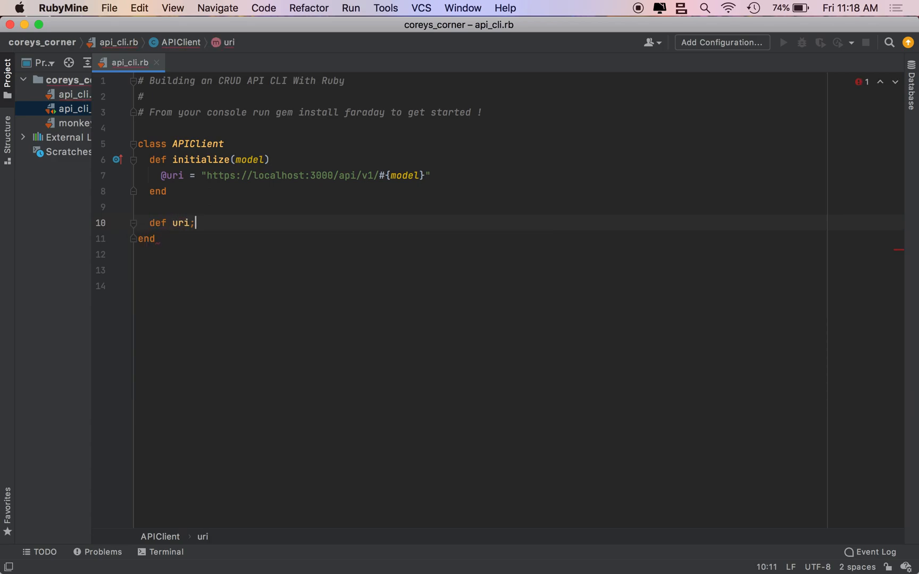
pyautogui.write('@uri; end')
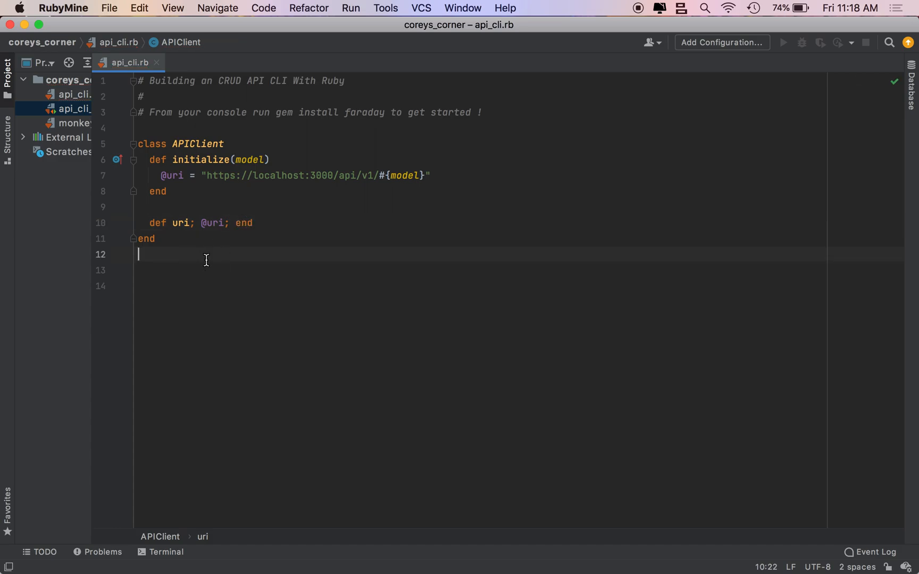
# - After the class, create books_api = APIClient.new "books"
pyautogui.write('boo')
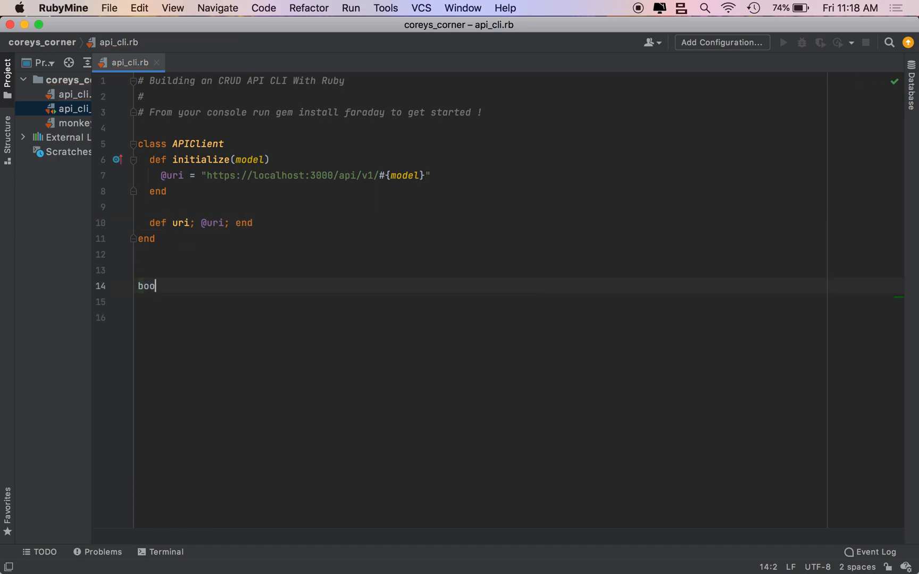
pyautogui.write('ks_api =')
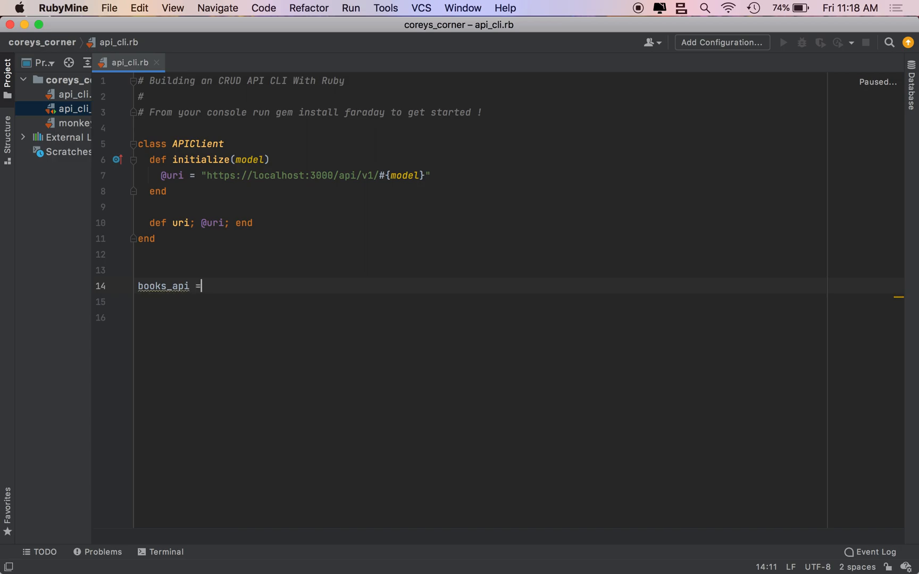
pyautogui.write('APIClient.')
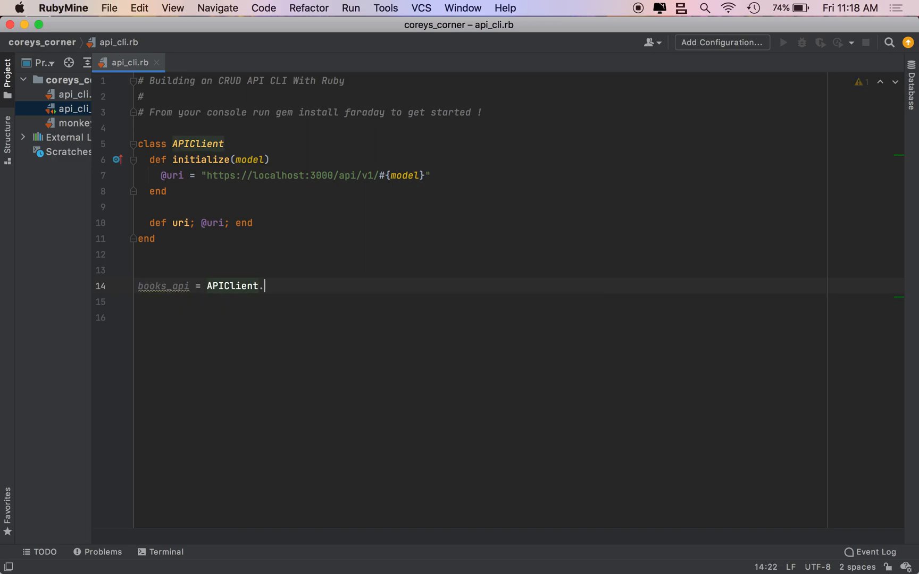
pyautogui.write('new')
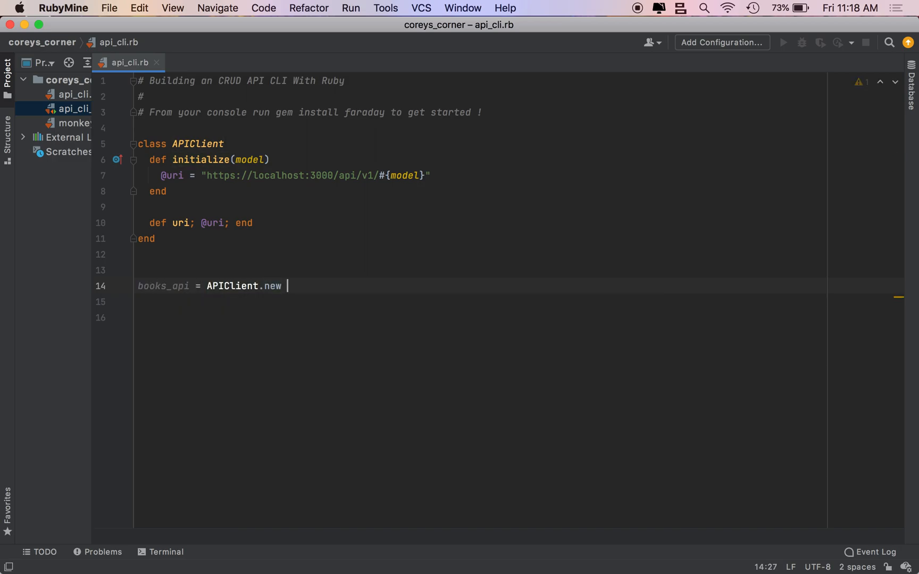
pyautogui.write('model "books"')
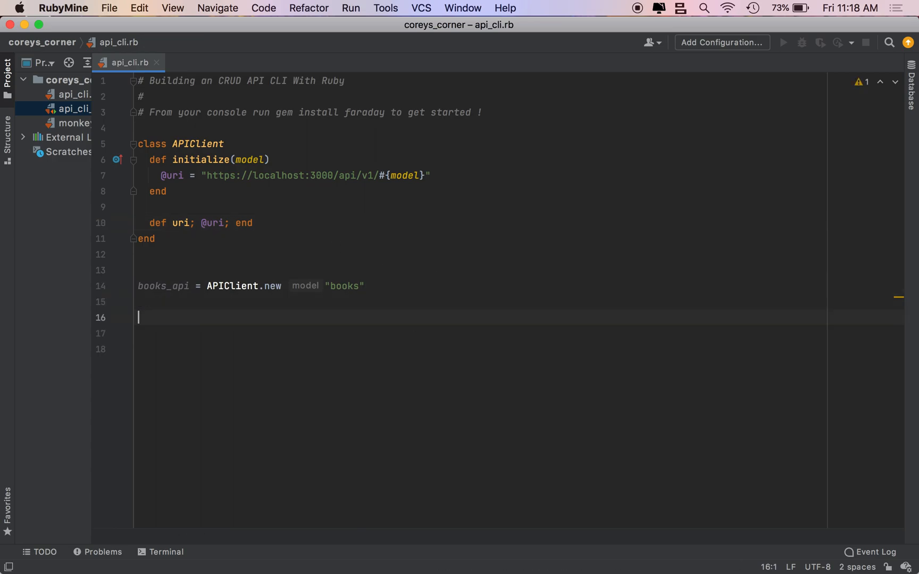
# - Print "The Books API is located at #{books_api.uri}" with puts
pyautogui.write('puts "The Books')
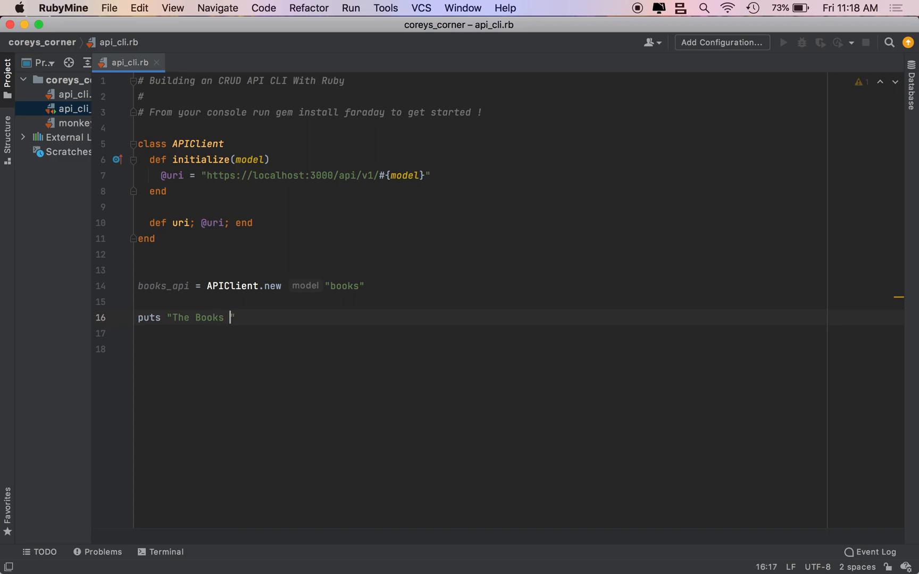
pyautogui.write('API is located at #{')
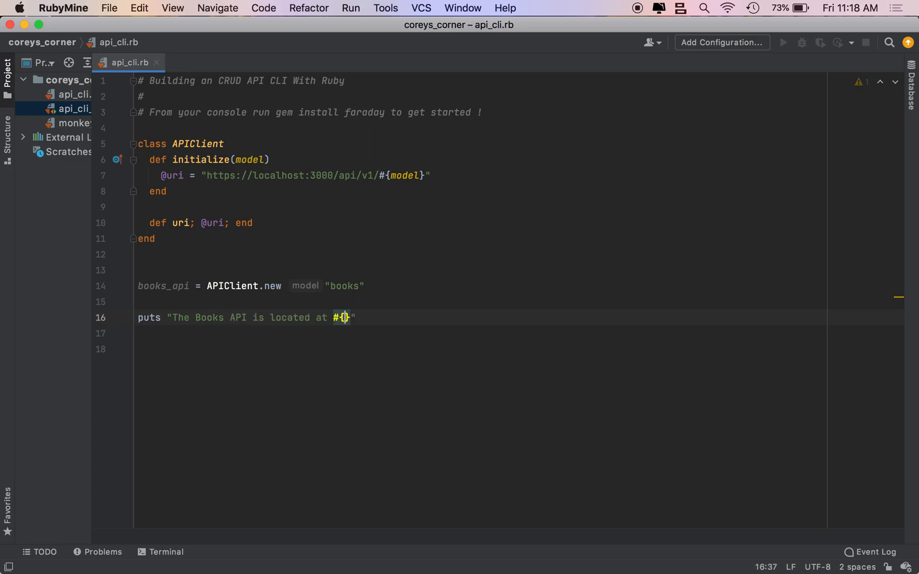
pyautogui.write('b')
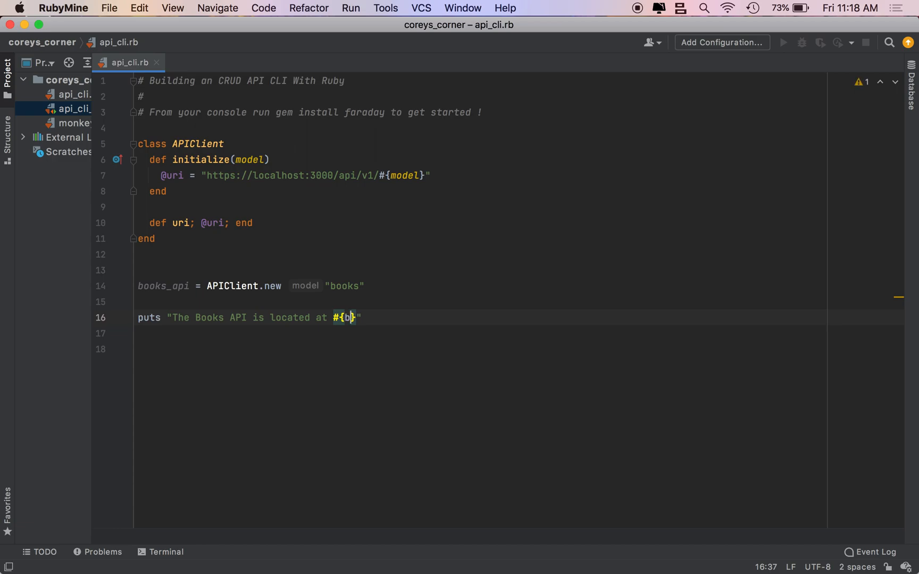
pyautogui.write('ooks_api.uri')
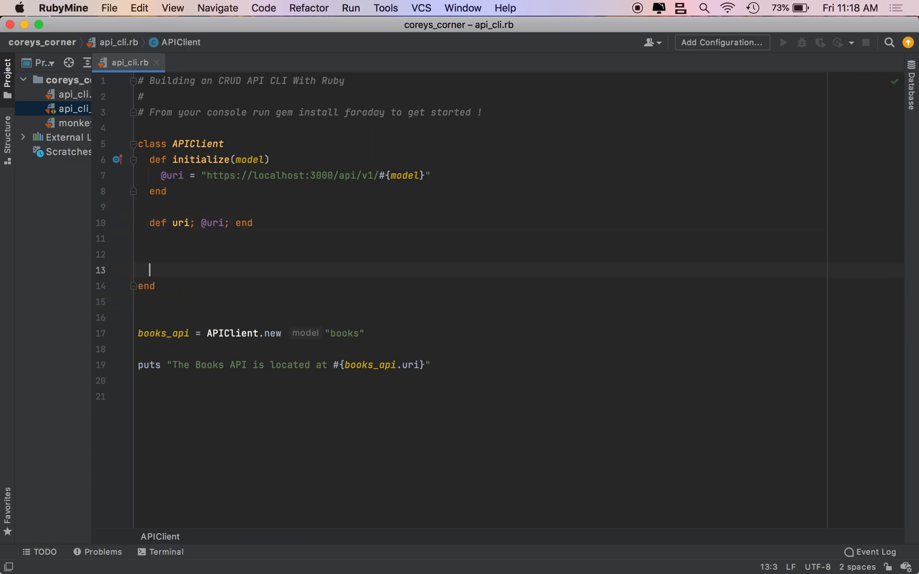
pyautogui.write('def')
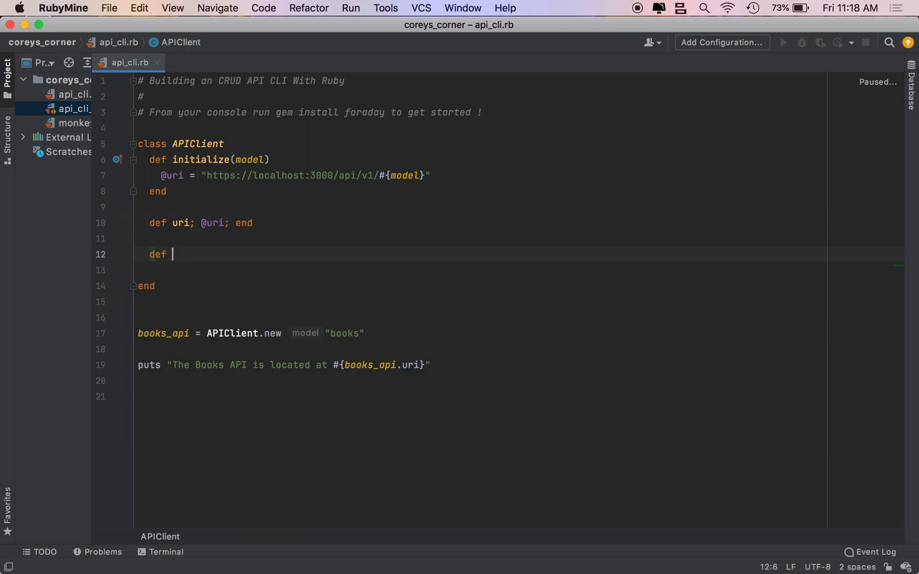
pyautogui.write('index')
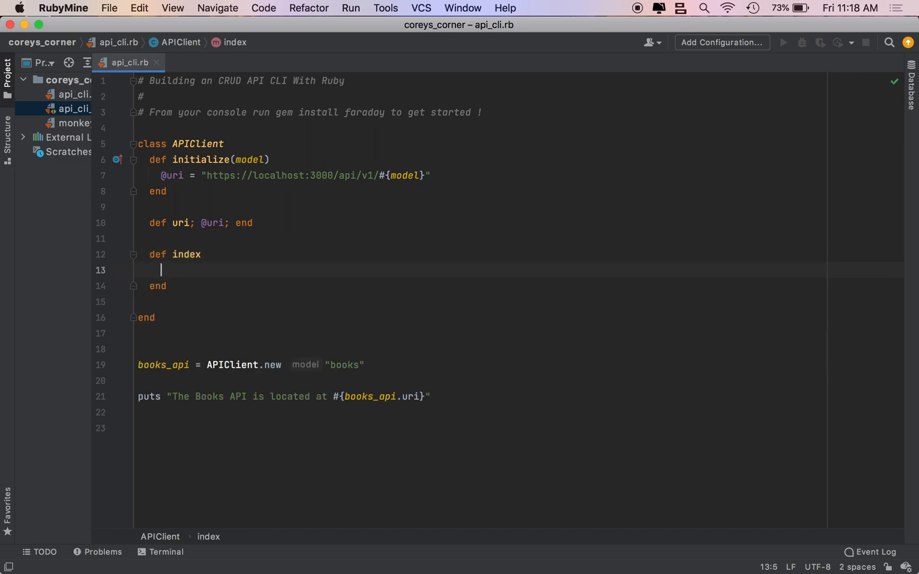
pyautogui.write('@')
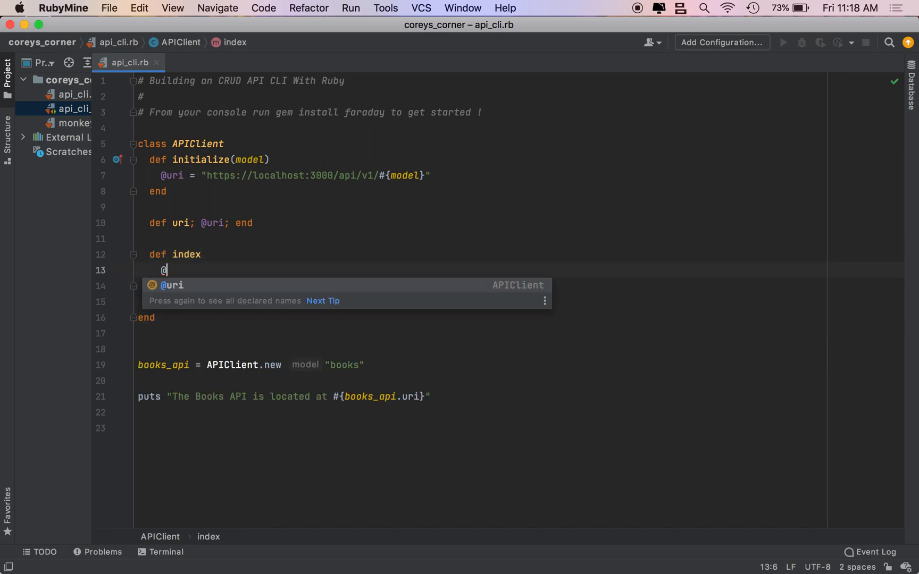
pyautogui.write('response = Fara')
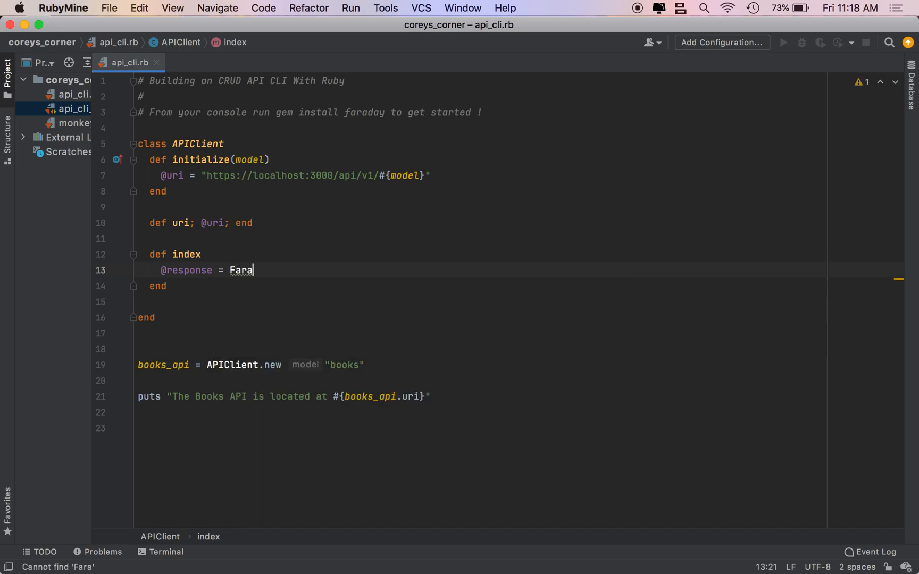
pyautogui.write('day.get')
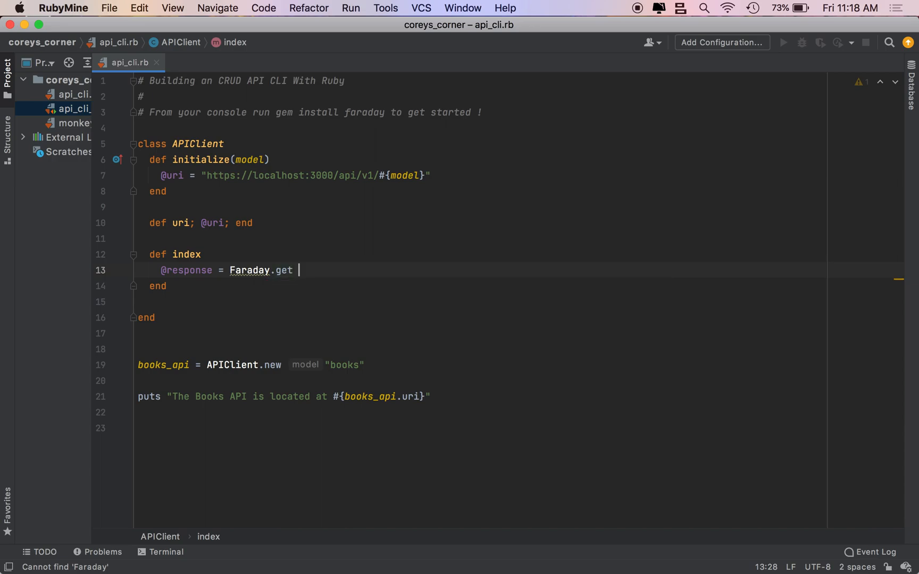
pyautogui.write('@uri')
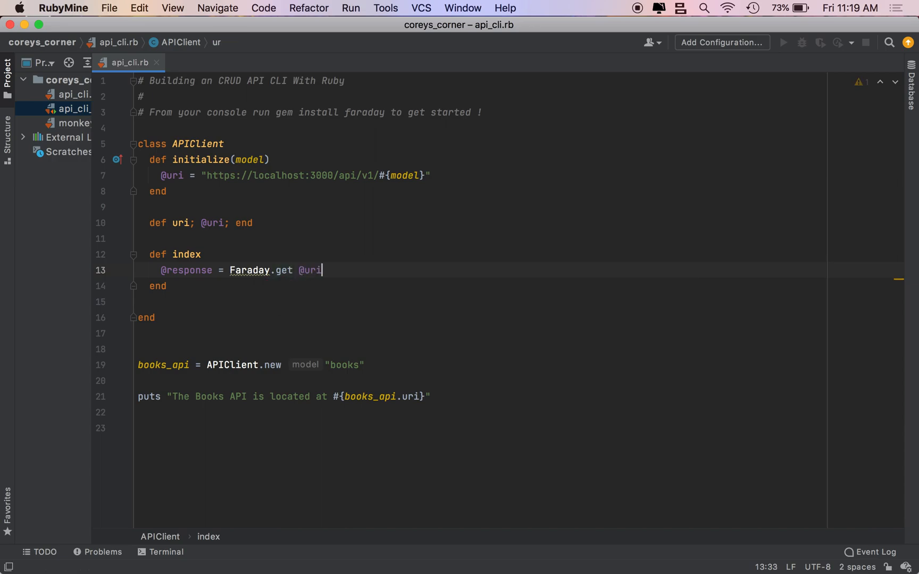
pyautogui.doubleClick(251, 270)
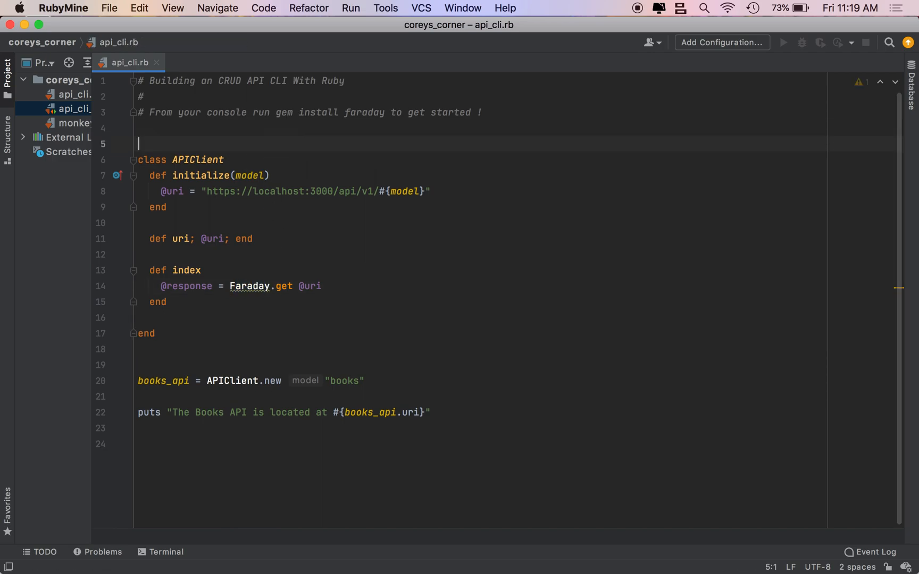
# - Add require 'faraday' on a new line above the APIClient class
pyautogui.write("require '")
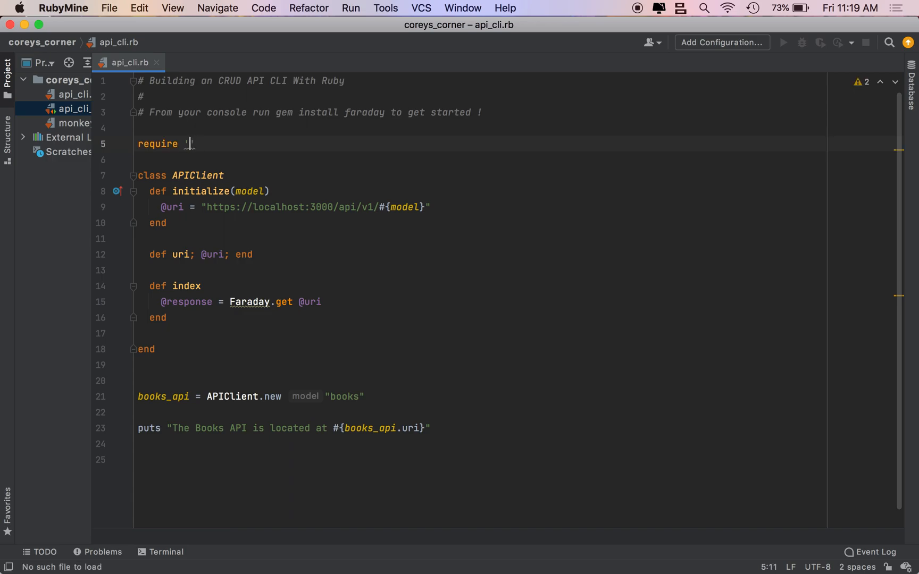
pyautogui.write("faraday'")
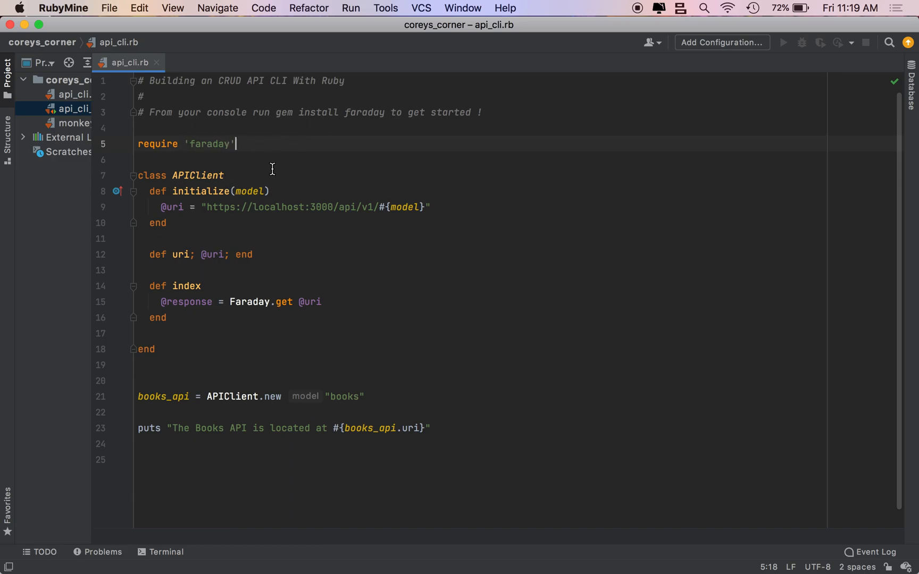
pyautogui.moveTo(182, 256)
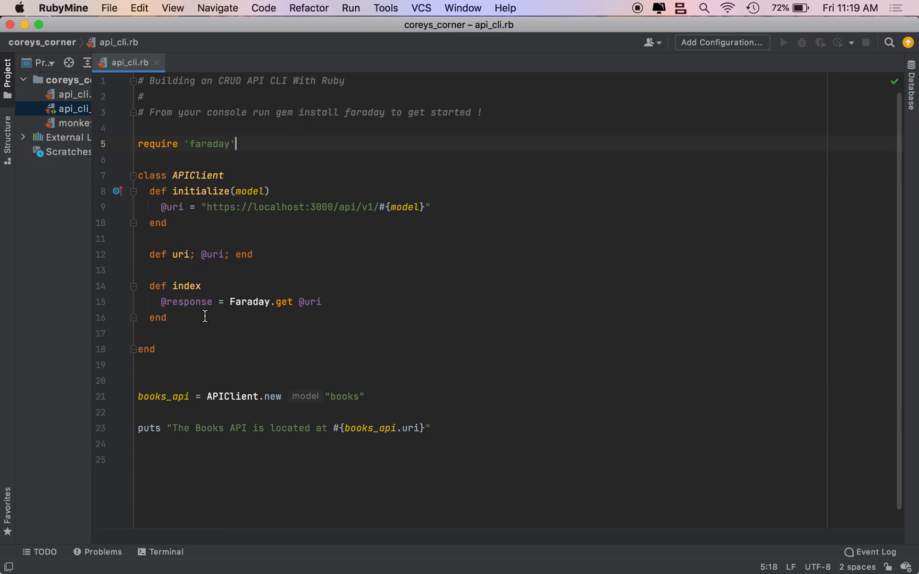
pyautogui.write('p')
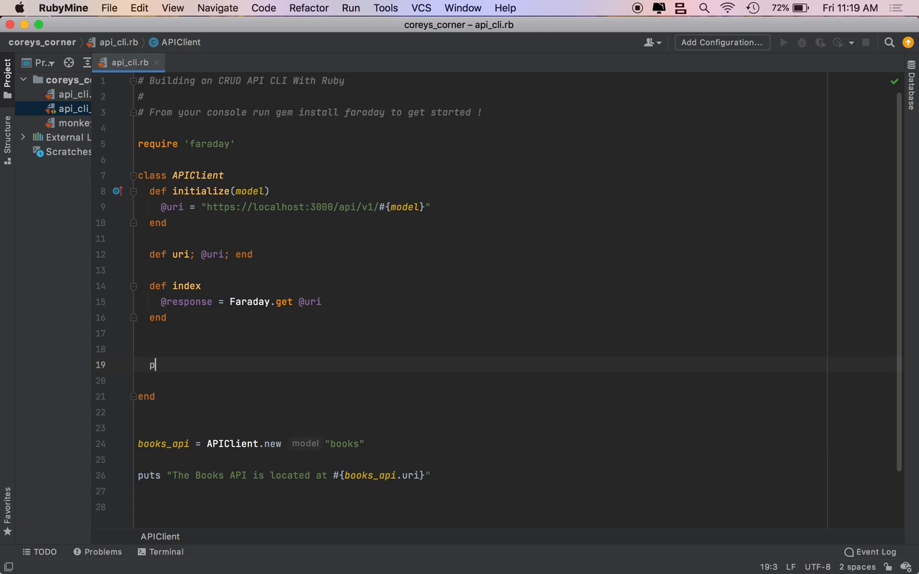
pyautogui.write('rivate')
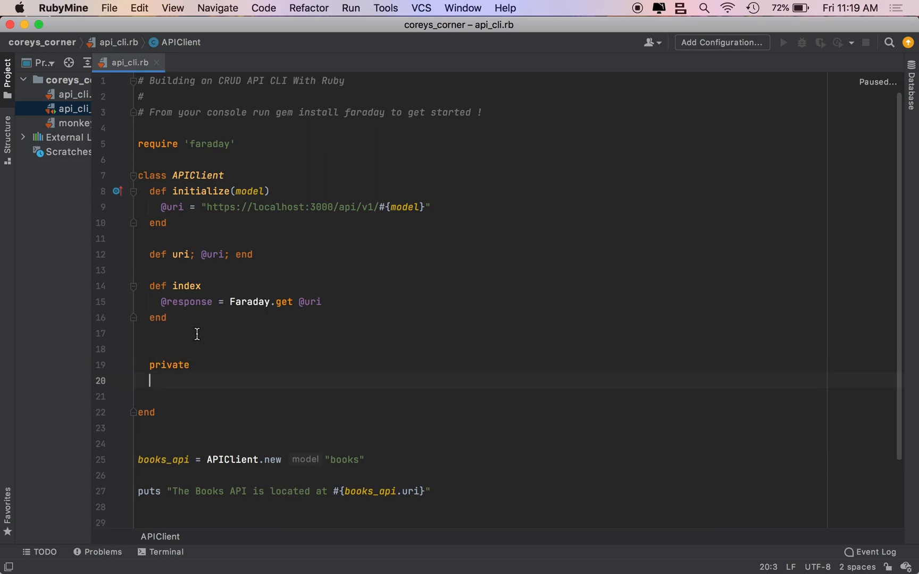
pyautogui.press('Backspace')
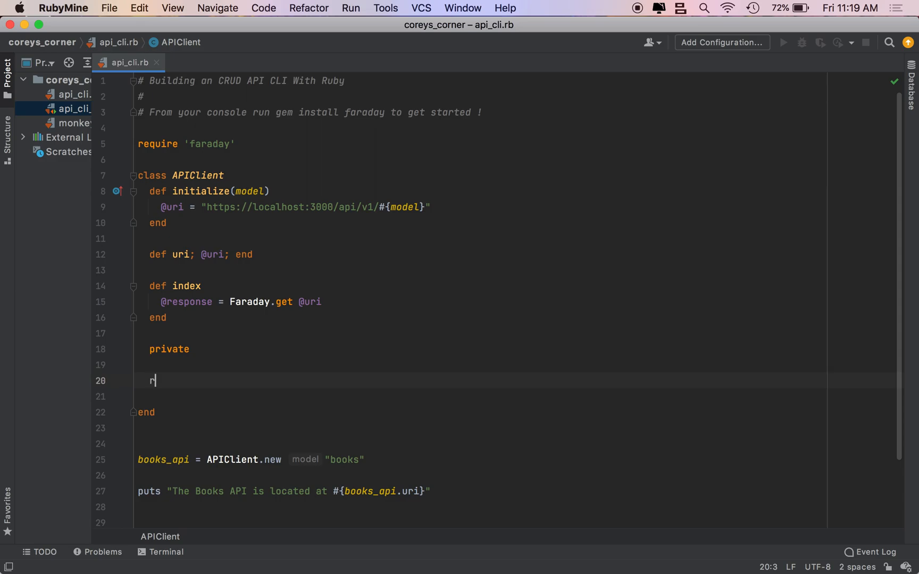
pyautogui.write('ef')
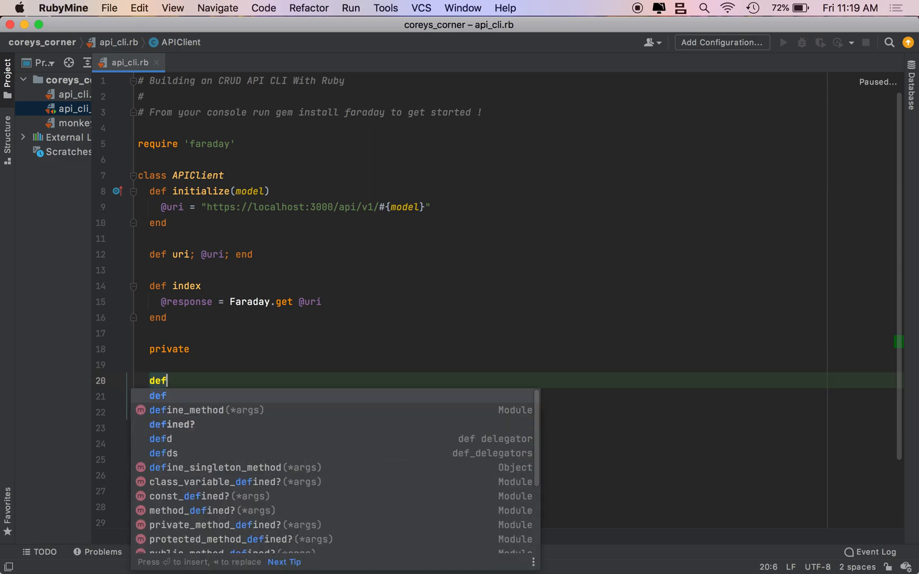
pyautogui.write('response')
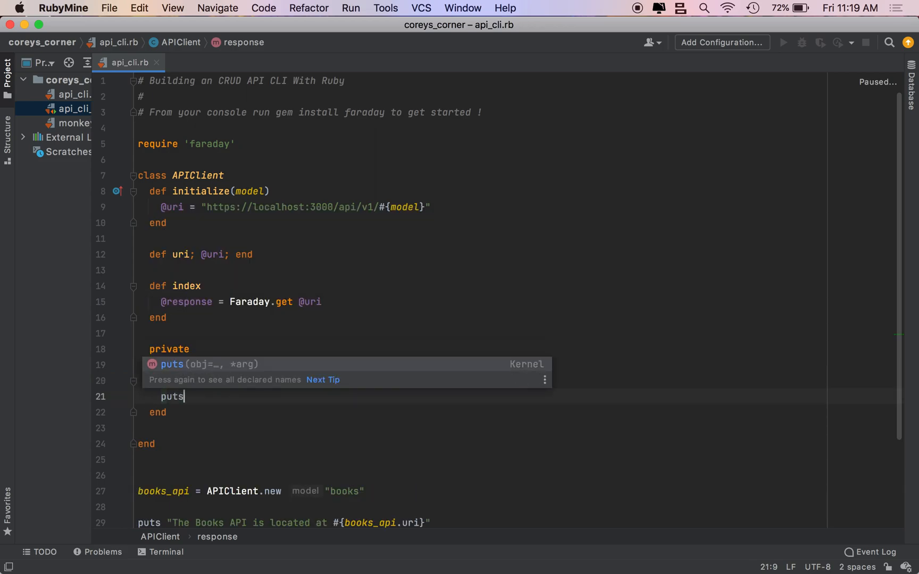
pyautogui.write('@respo')
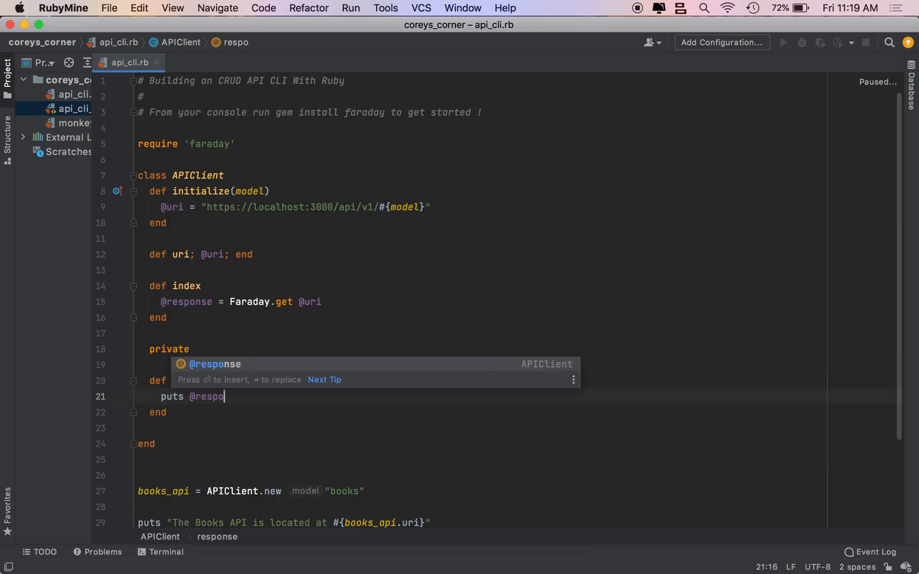
pyautogui.write('nse.status"')
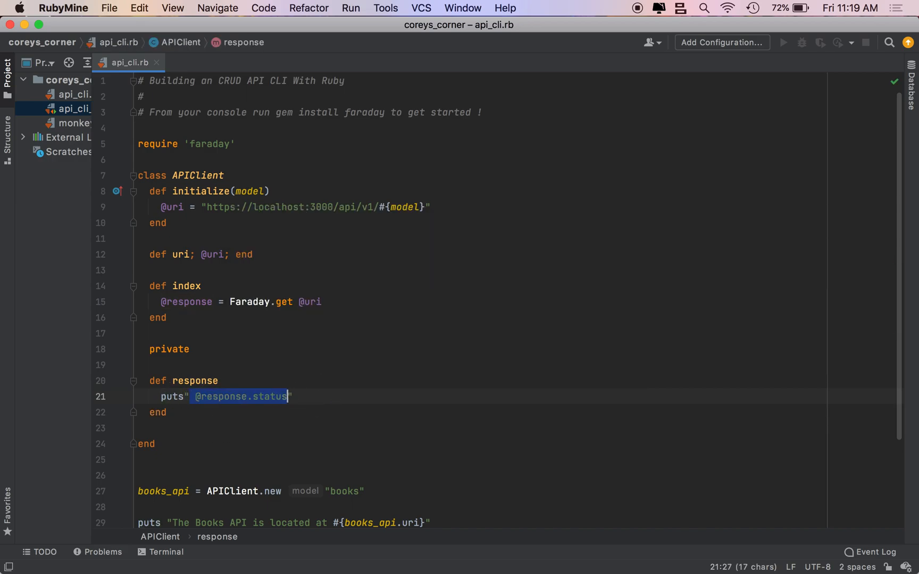
pyautogui.write('Satus ->')
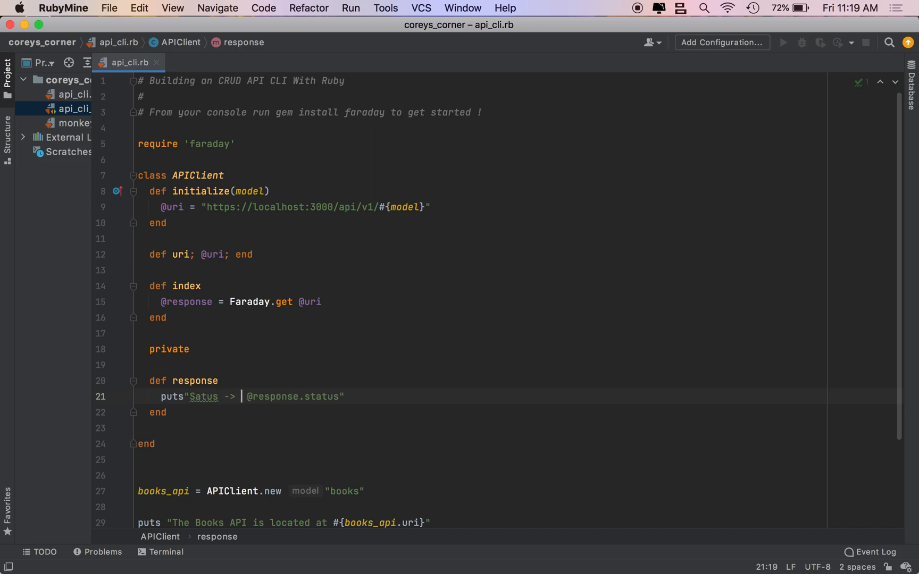
pyautogui.write('#{')
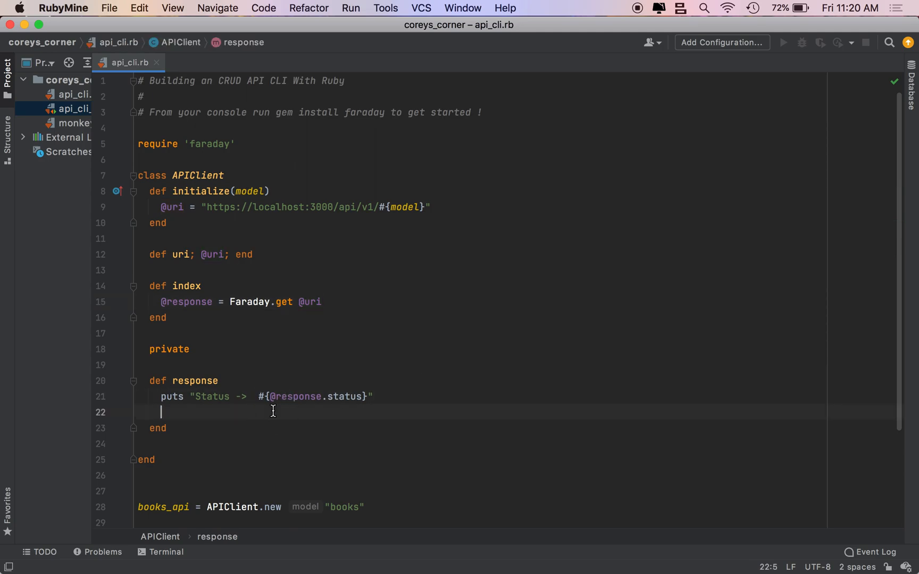
pyautogui.write('puts')
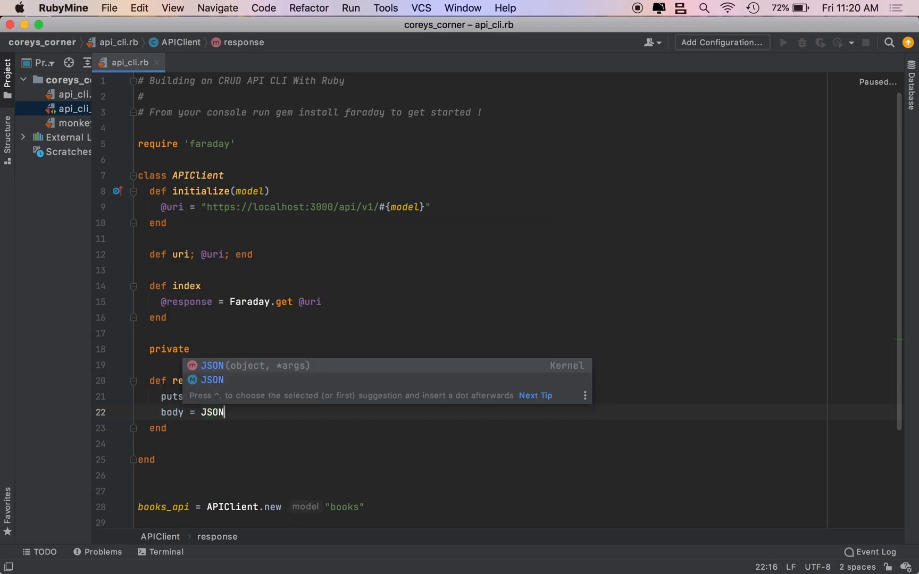
pyautogui.write('.parse')
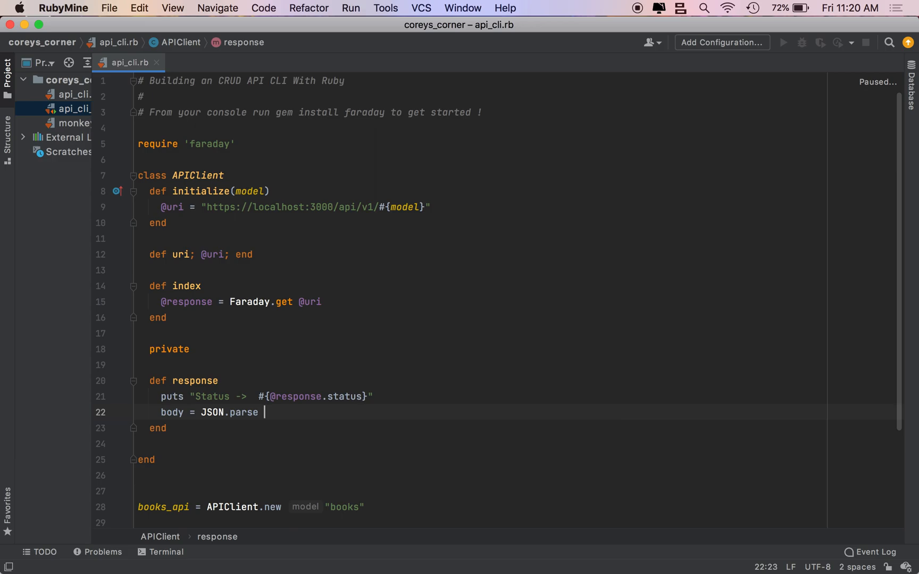
pyautogui.write('@response.body')
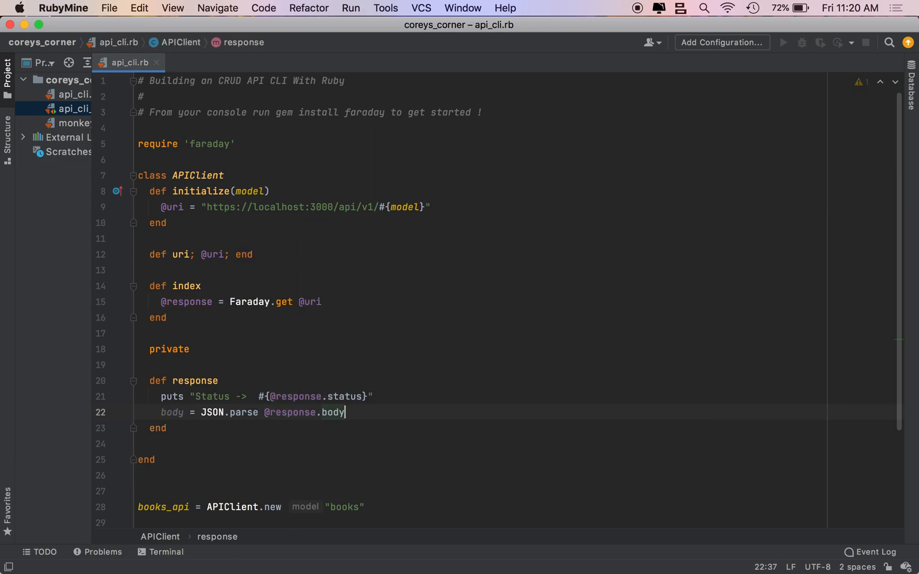
pyautogui.write('pp body')
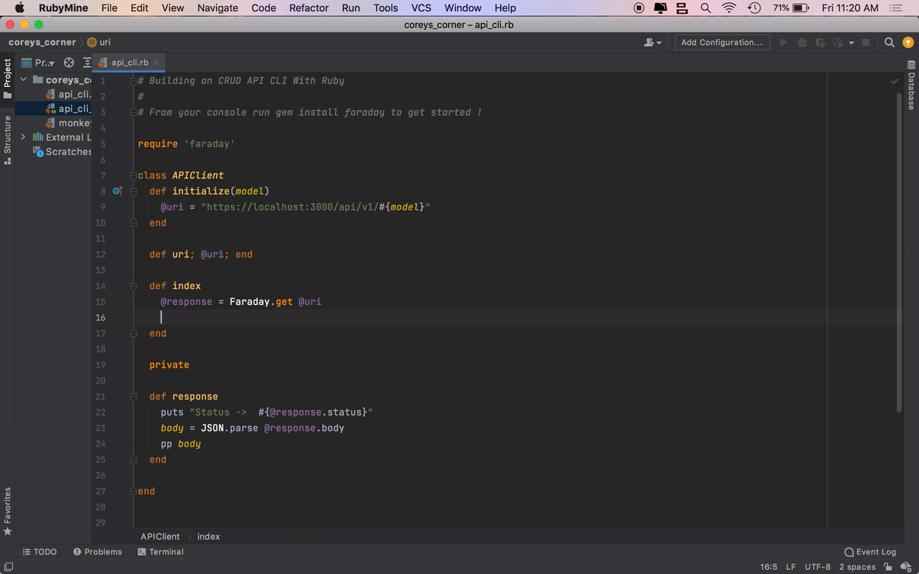
# - Call response at the end of index and append books_api.index to the file
pyautogui.write('response')
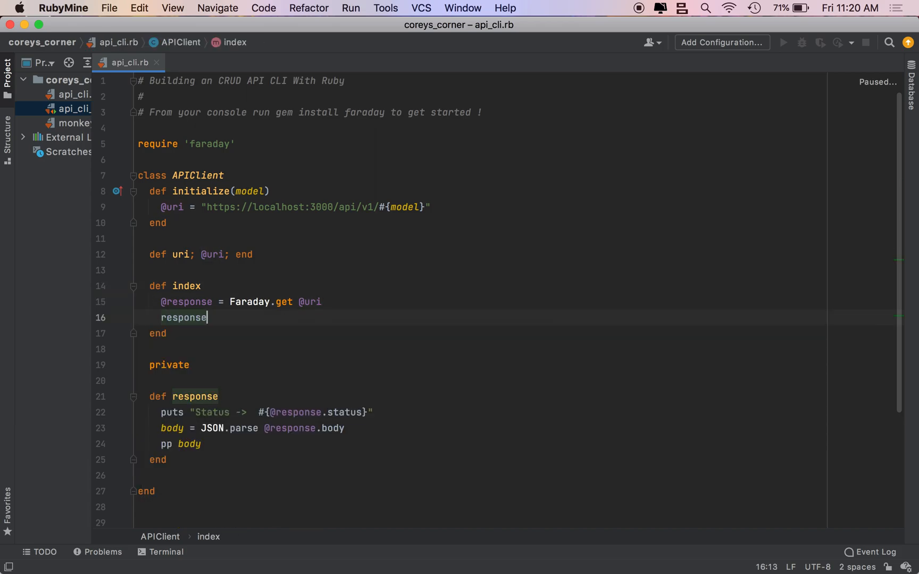
pyautogui.scroll(-3)
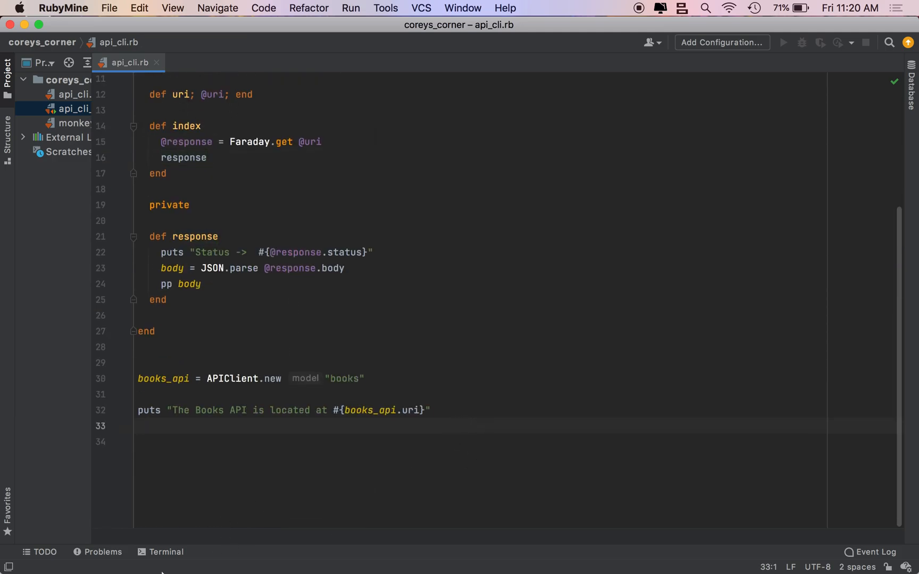
pyautogui.write('boo')
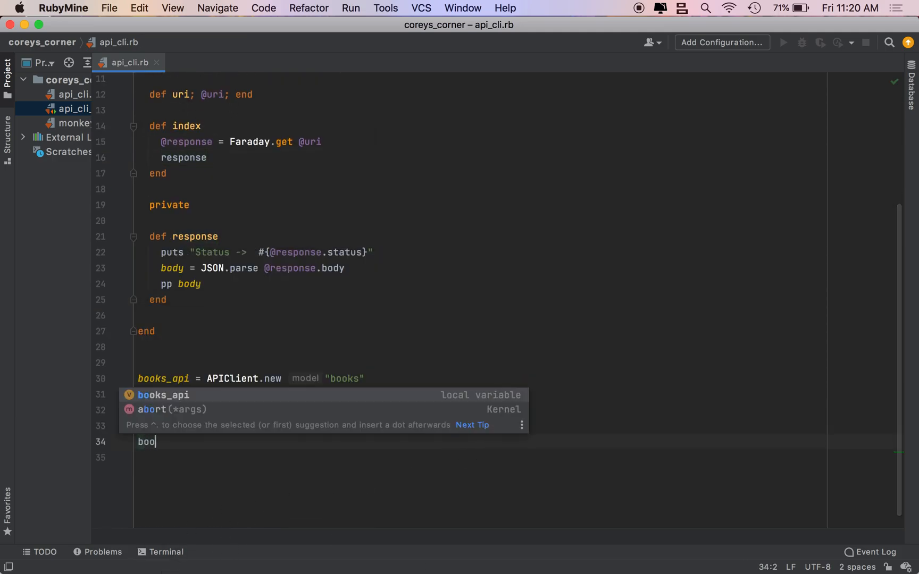
pyautogui.write('ks_api.ind')
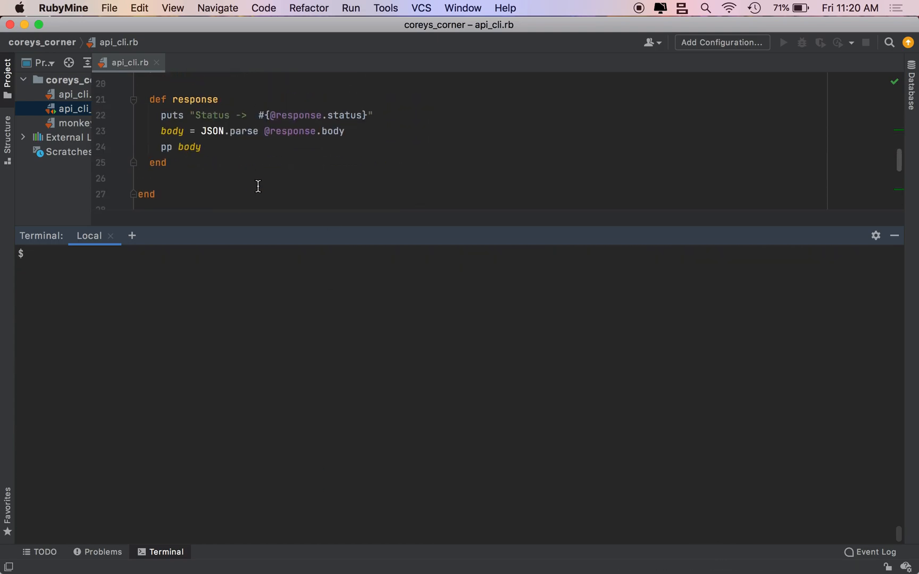
# - Clear the terminal and run ruby api_cli.rb, showing Status -> 200 then a JSON error
pyautogui.write('clear')
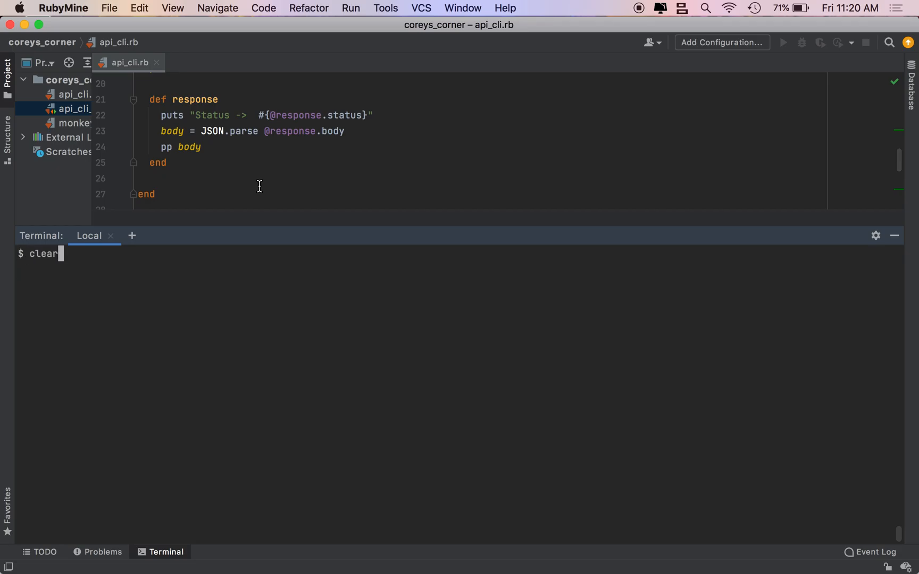
pyautogui.write('ruby api_cli.rb')
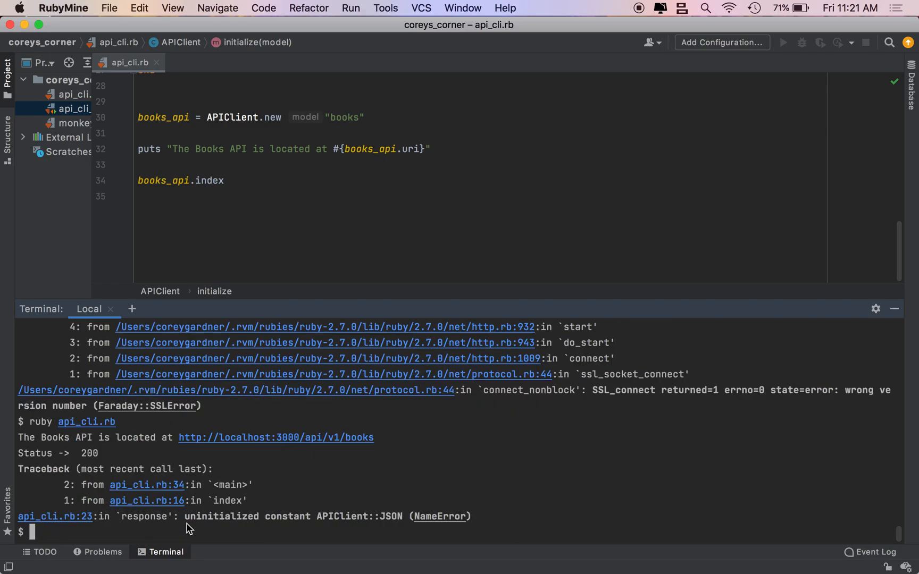
pyautogui.moveTo(266, 171)
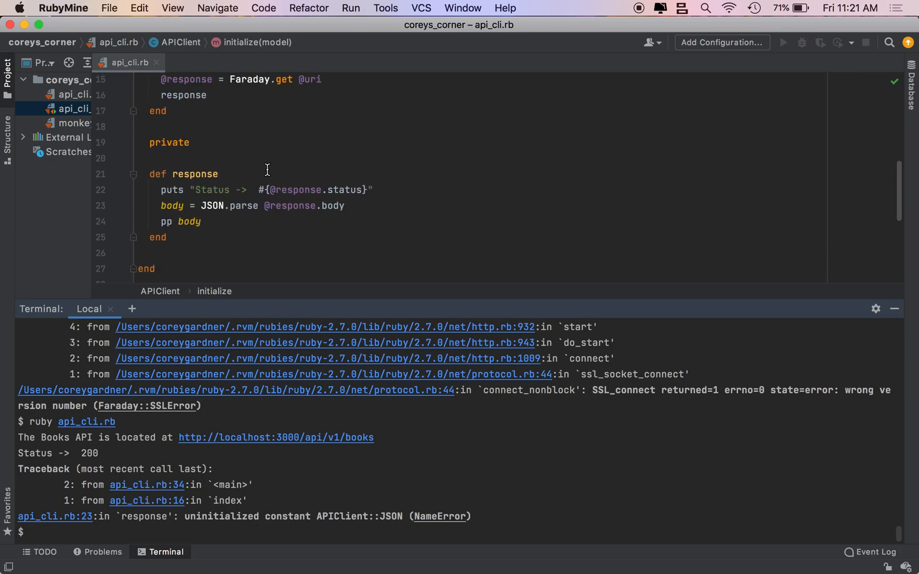
pyautogui.moveTo(211, 205)
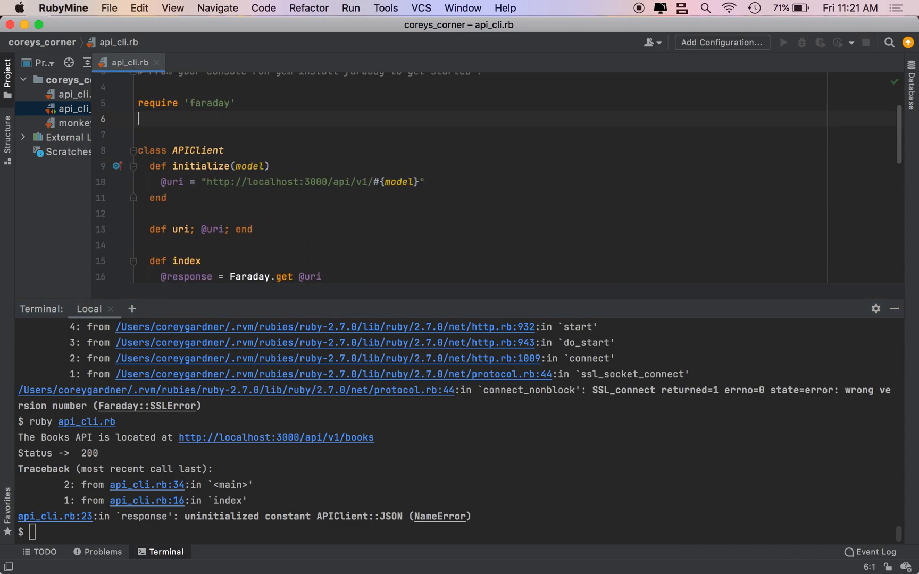
# - Add require 'json' below the faraday require and return to the body-printing lines
pyautogui.write("require '")
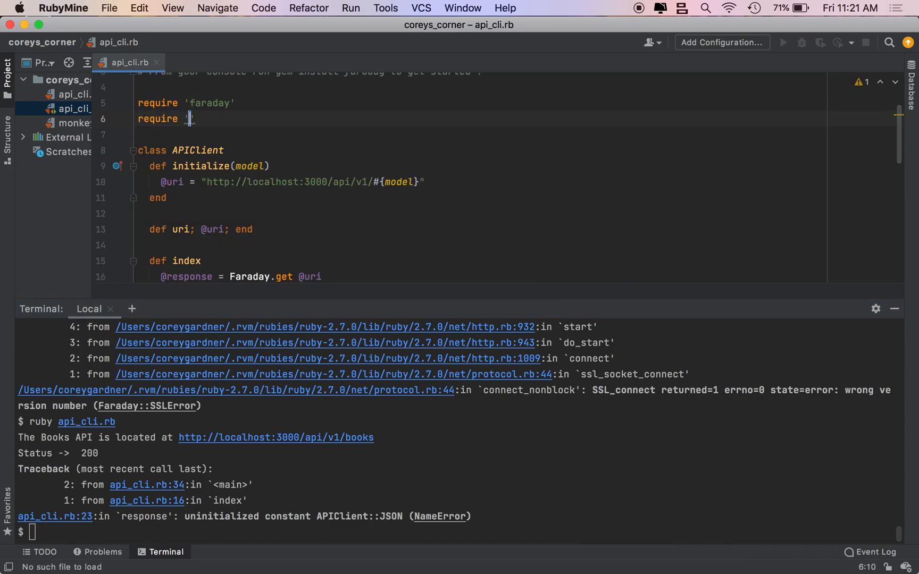
pyautogui.write('json')
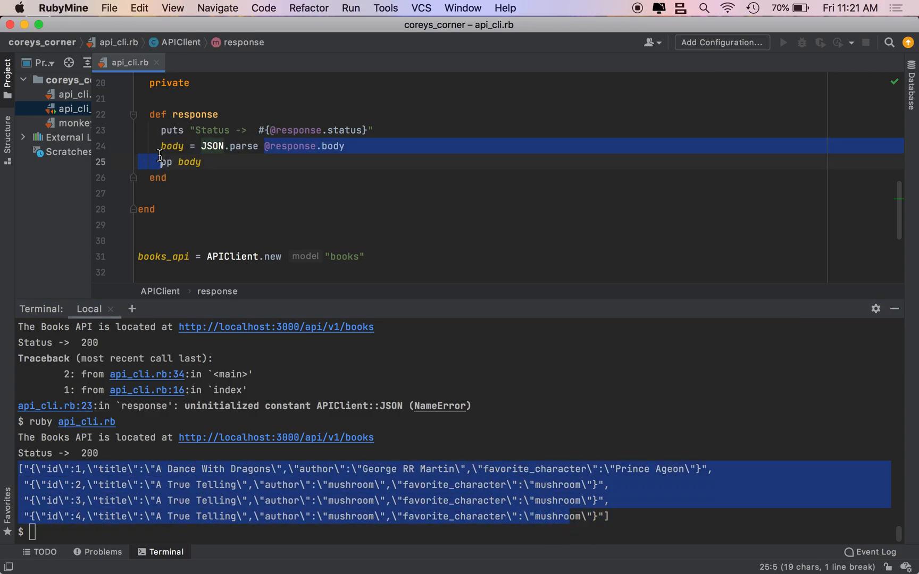
pyautogui.click(259, 145)
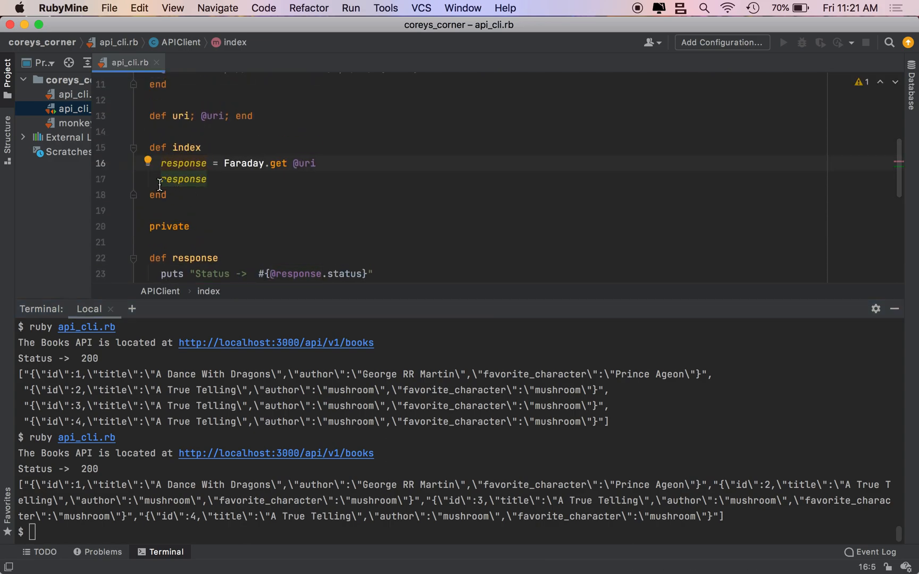
pyautogui.write('@body')
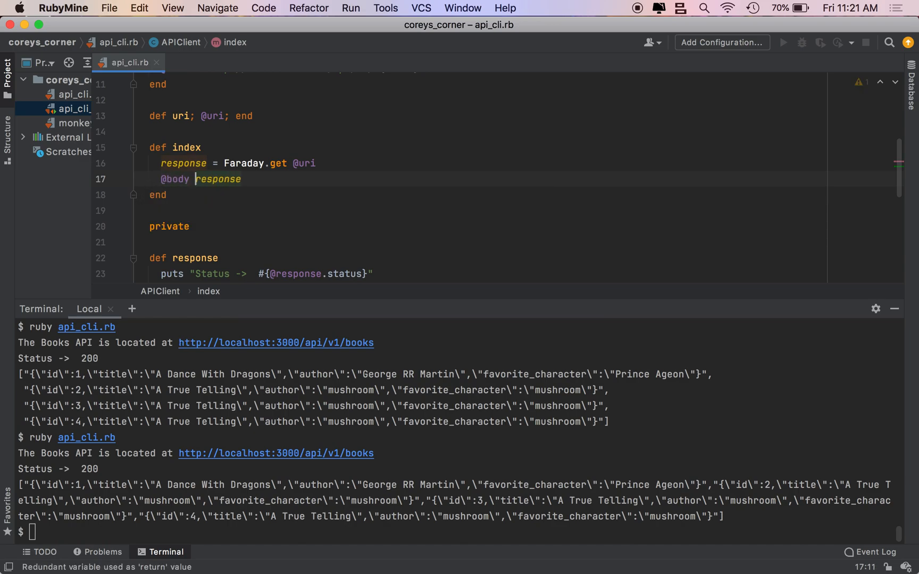
pyautogui.write('=')
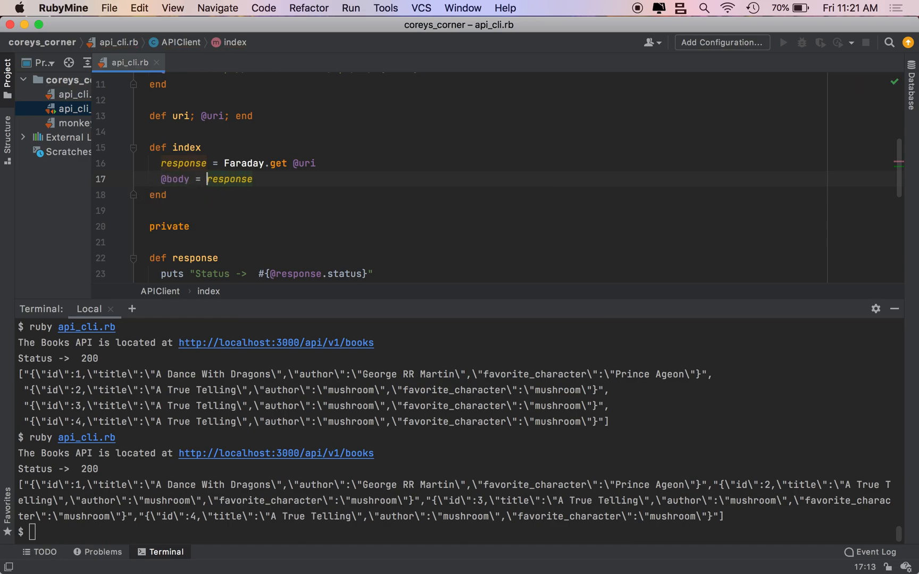
pyautogui.write('JSON')
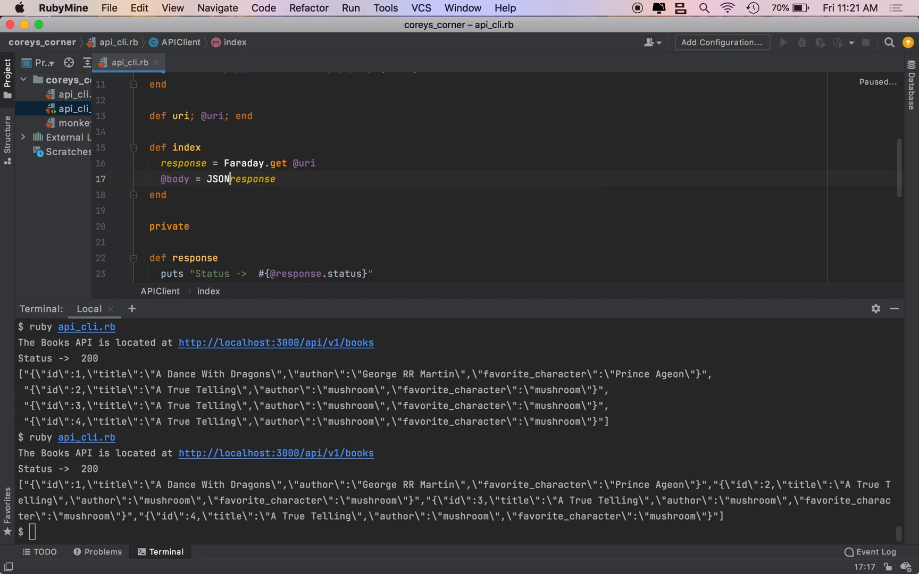
pyautogui.write('.pars')
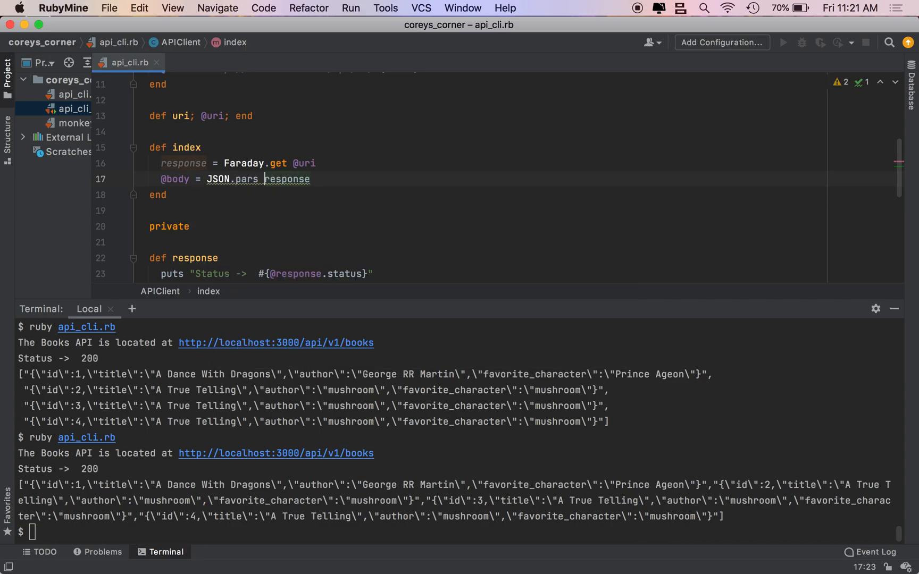
pyautogui.write('e')
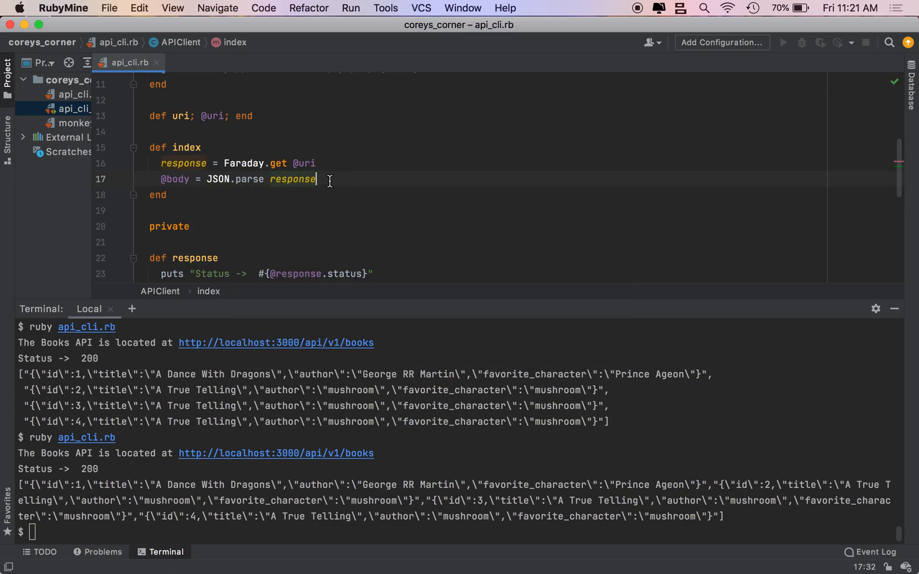
pyautogui.write('.body')
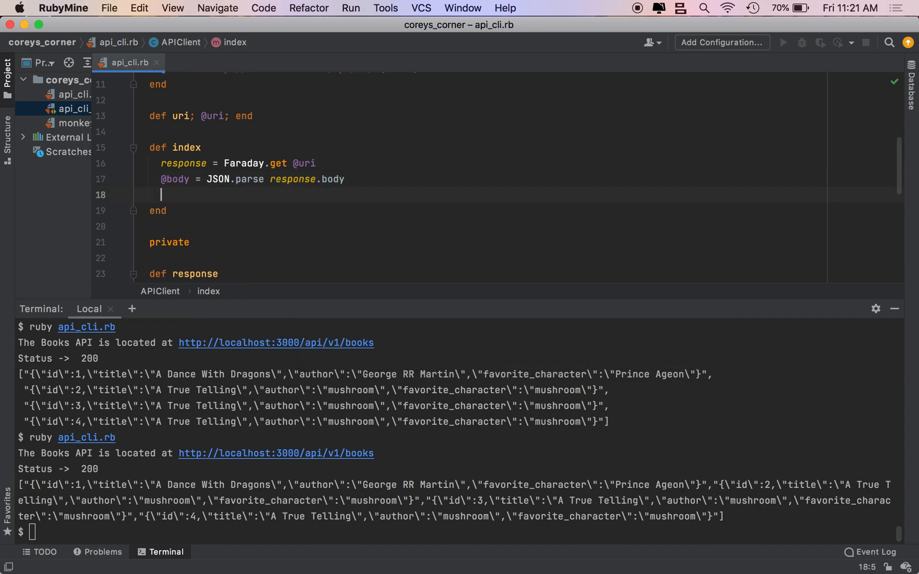
pyautogui.write('@status = response.status')
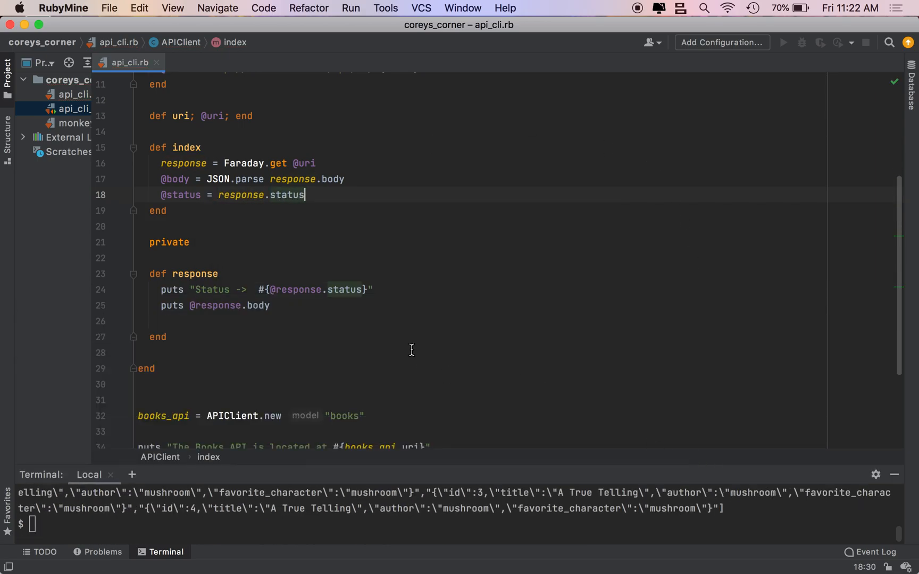
pyautogui.doubleClick(345, 289)
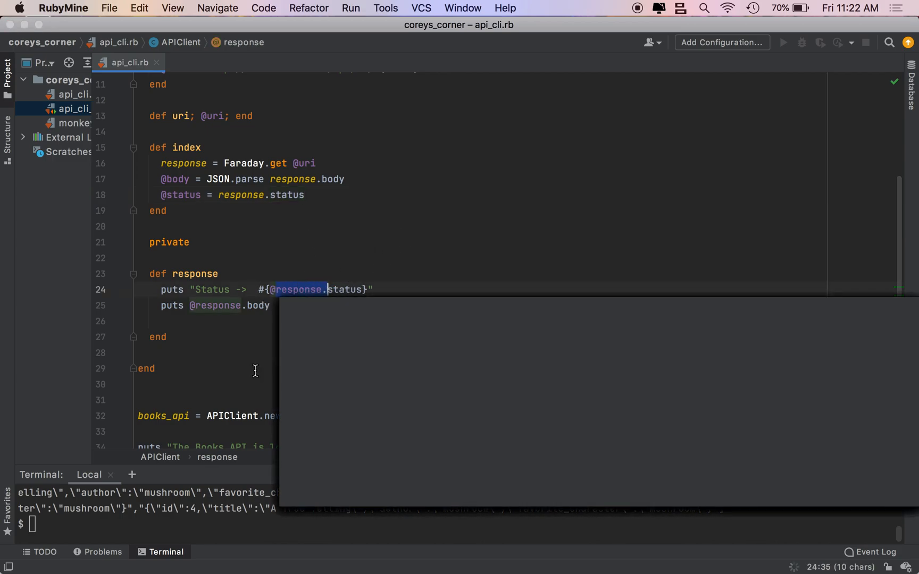
pyautogui.moveTo(534, 292)
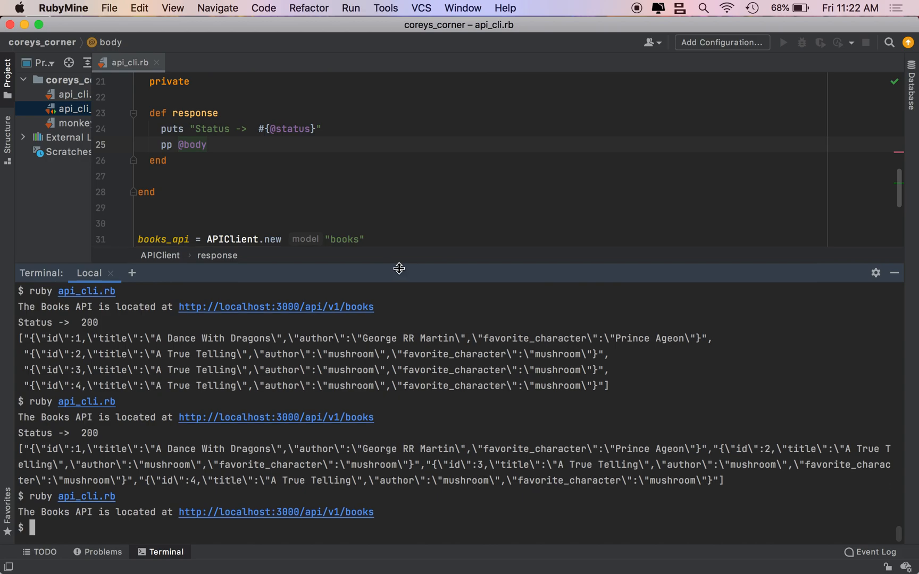
pyautogui.moveTo(173, 426)
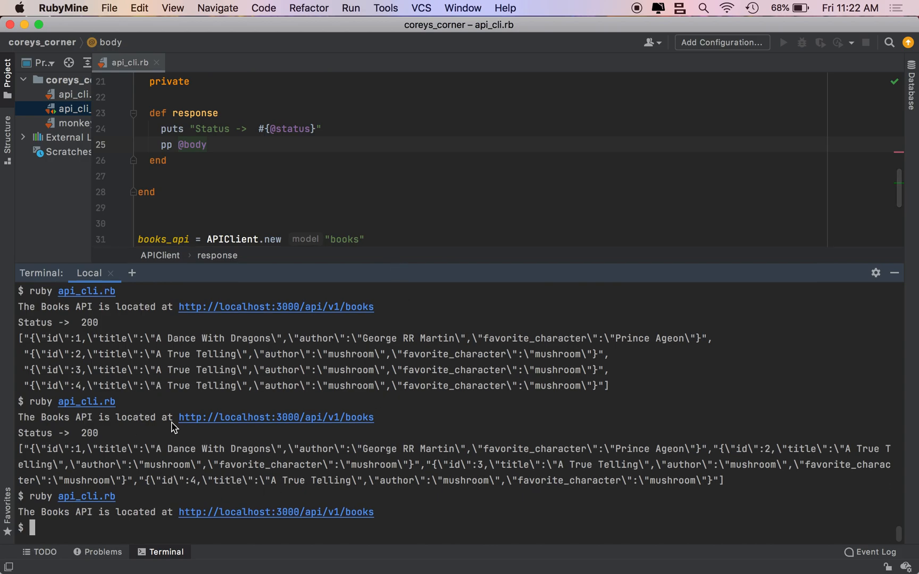
pyautogui.write('p')
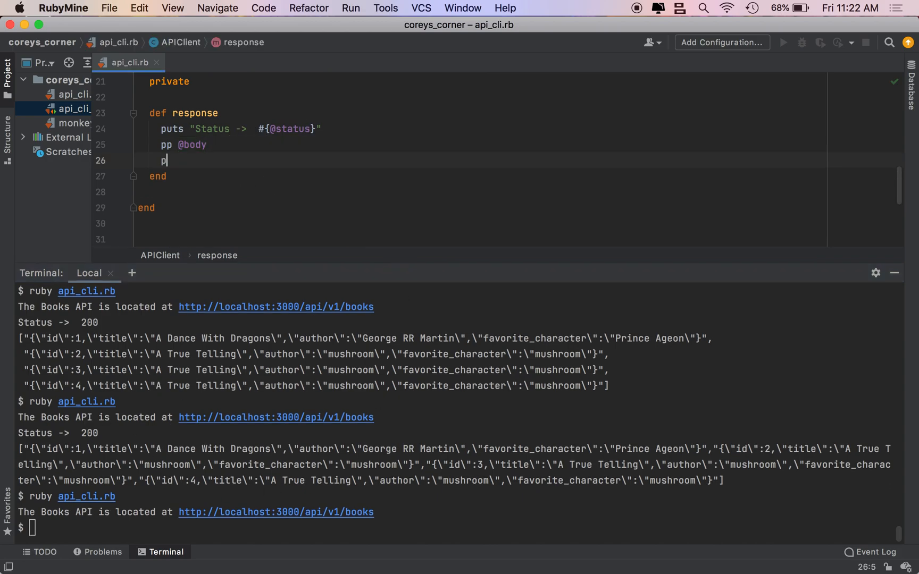
pyautogui.write('uts "\\"')
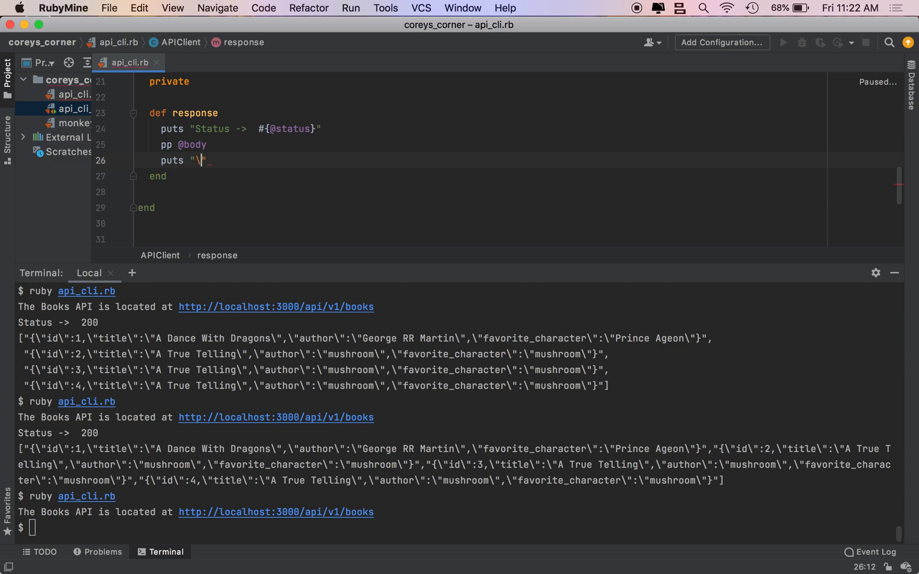
pyautogui.write('n\\n')
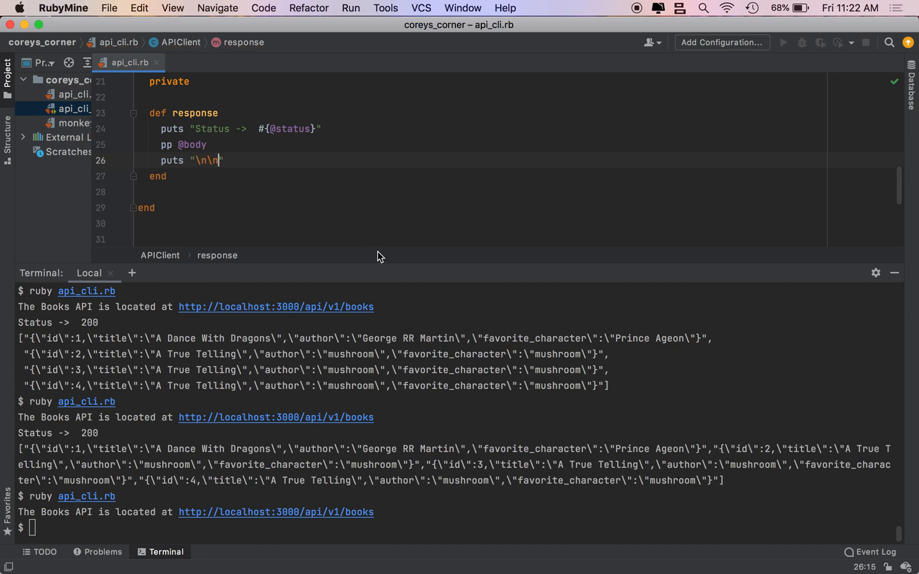
pyautogui.moveTo(244, 169)
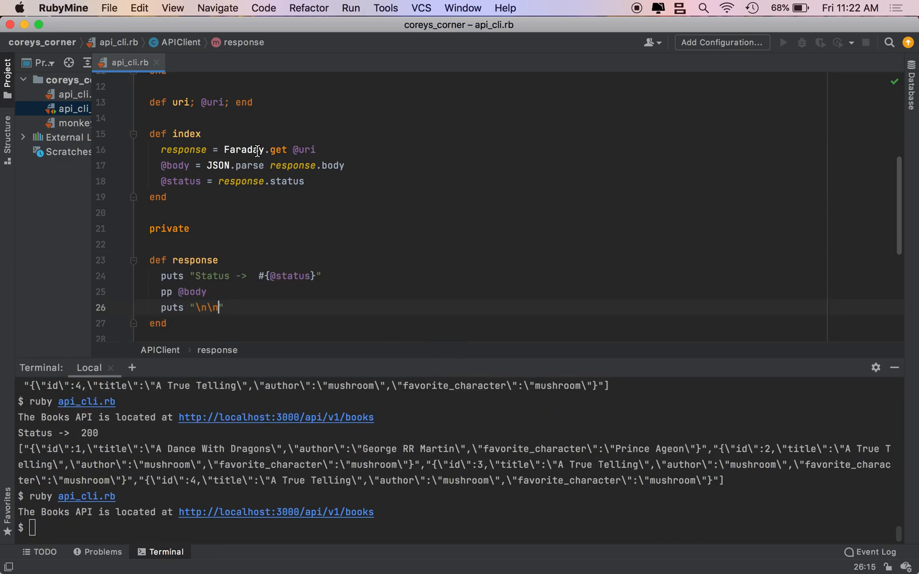
pyautogui.doubleClick(278, 149)
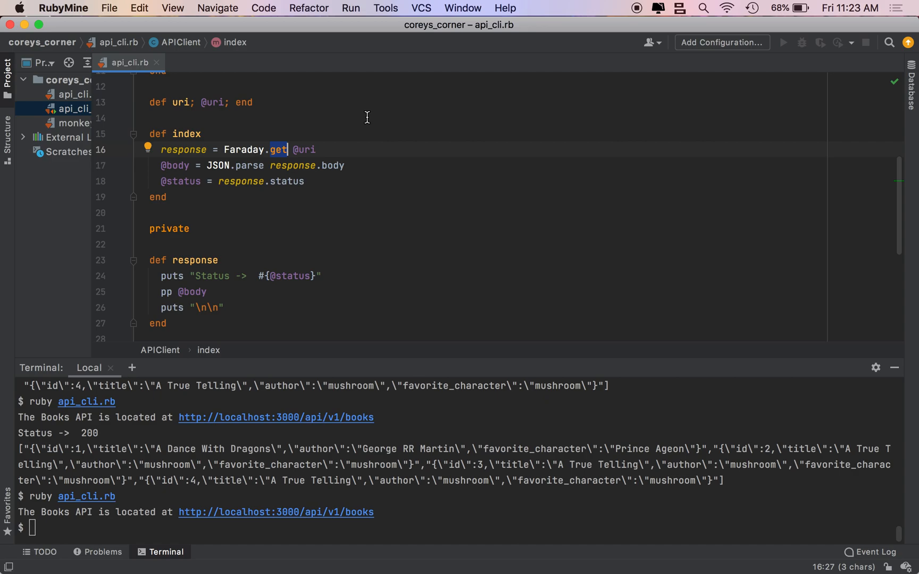
pyautogui.moveTo(274, 96)
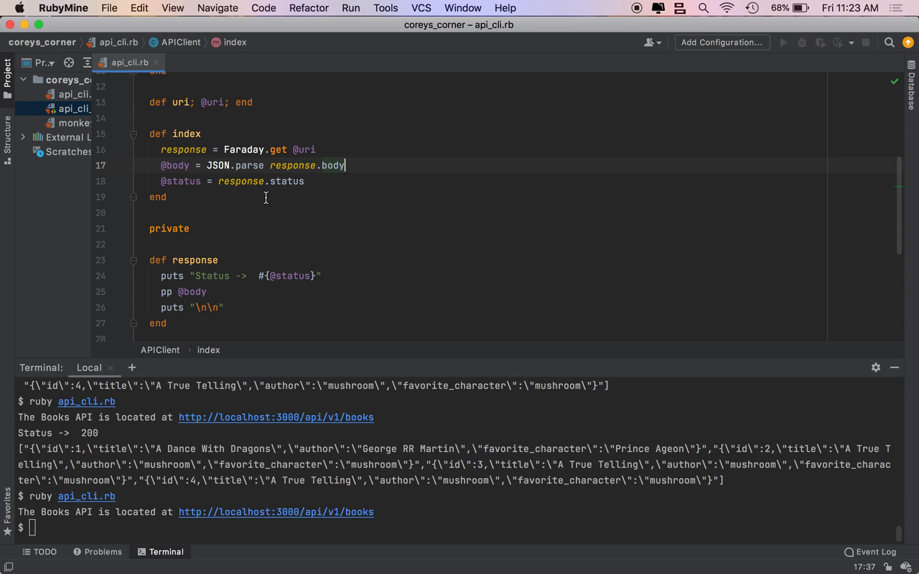
pyautogui.moveTo(341, 189)
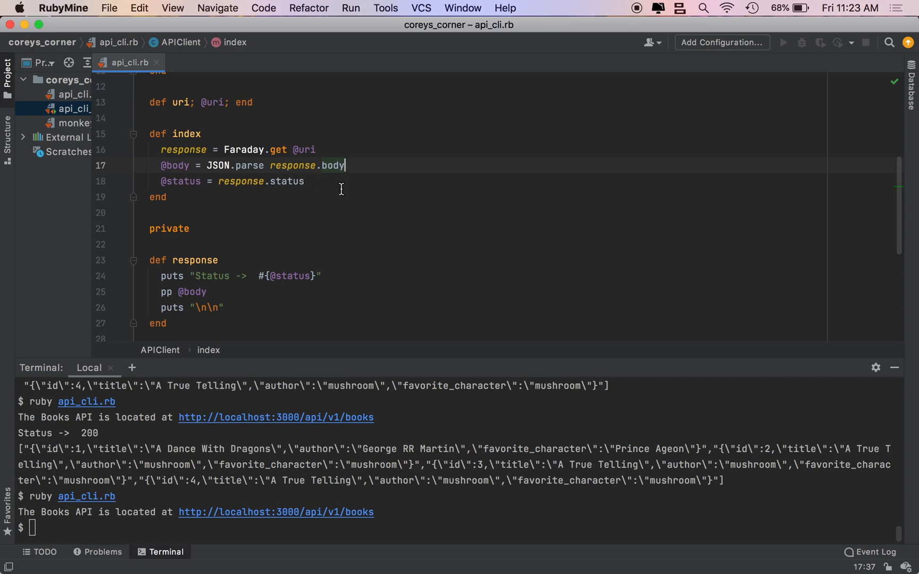
pyautogui.moveTo(258, 430)
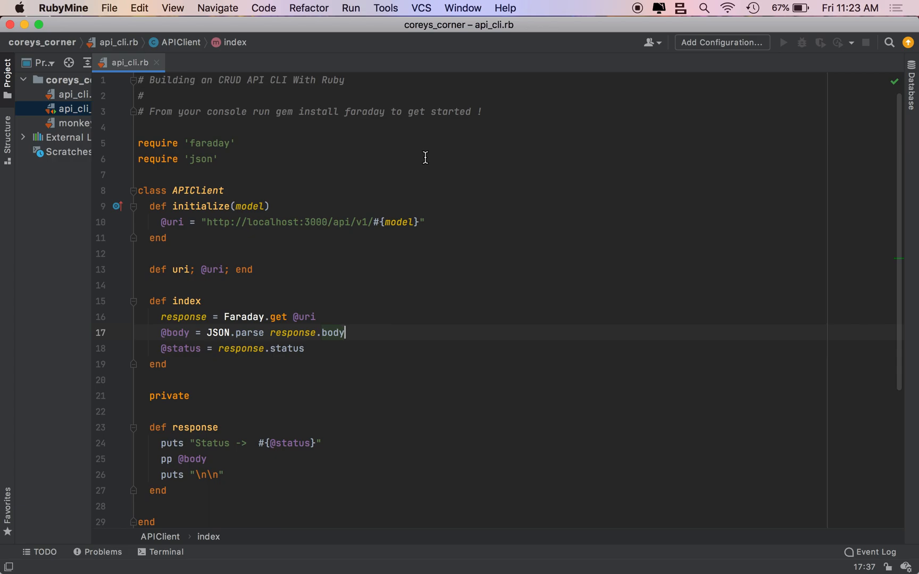
pyautogui.moveTo(498, 197)
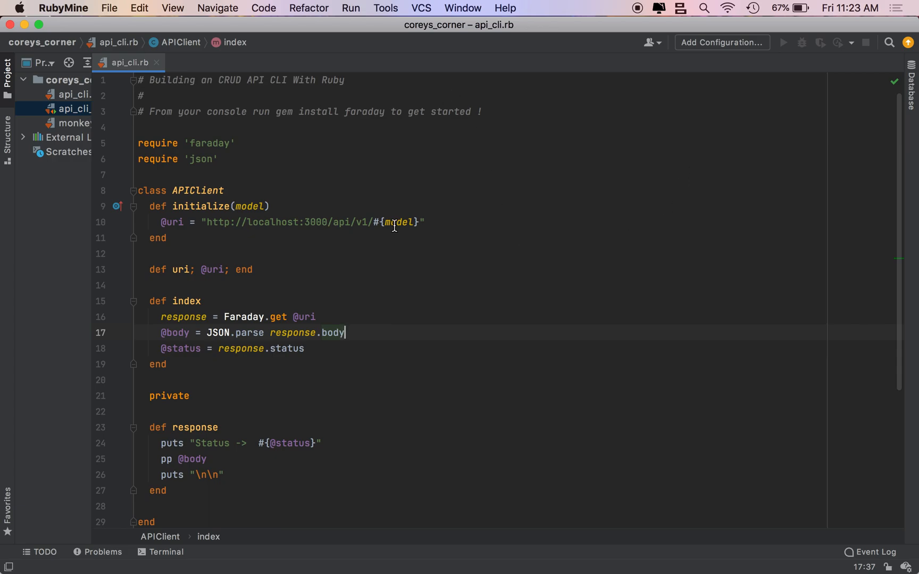
pyautogui.moveTo(532, 110)
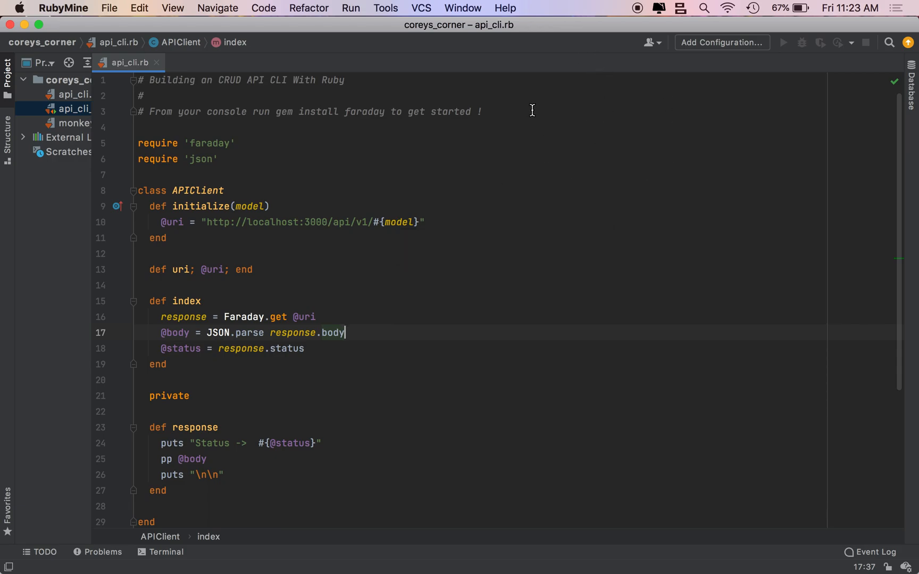
pyautogui.moveTo(616, 86)
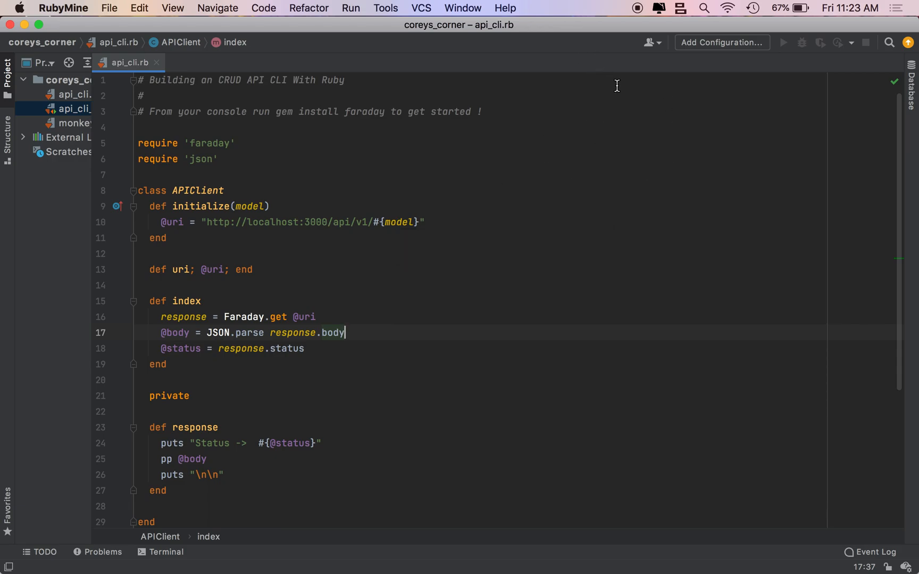